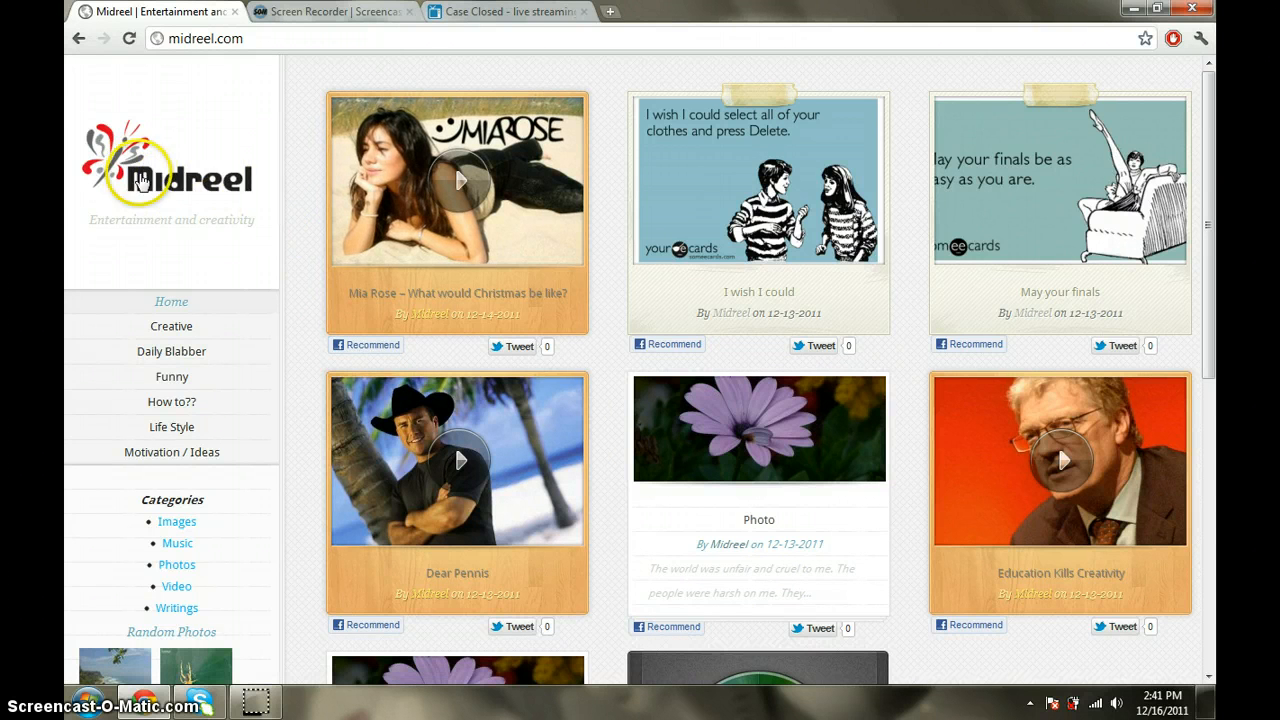
pyautogui.moveTo(148, 252)
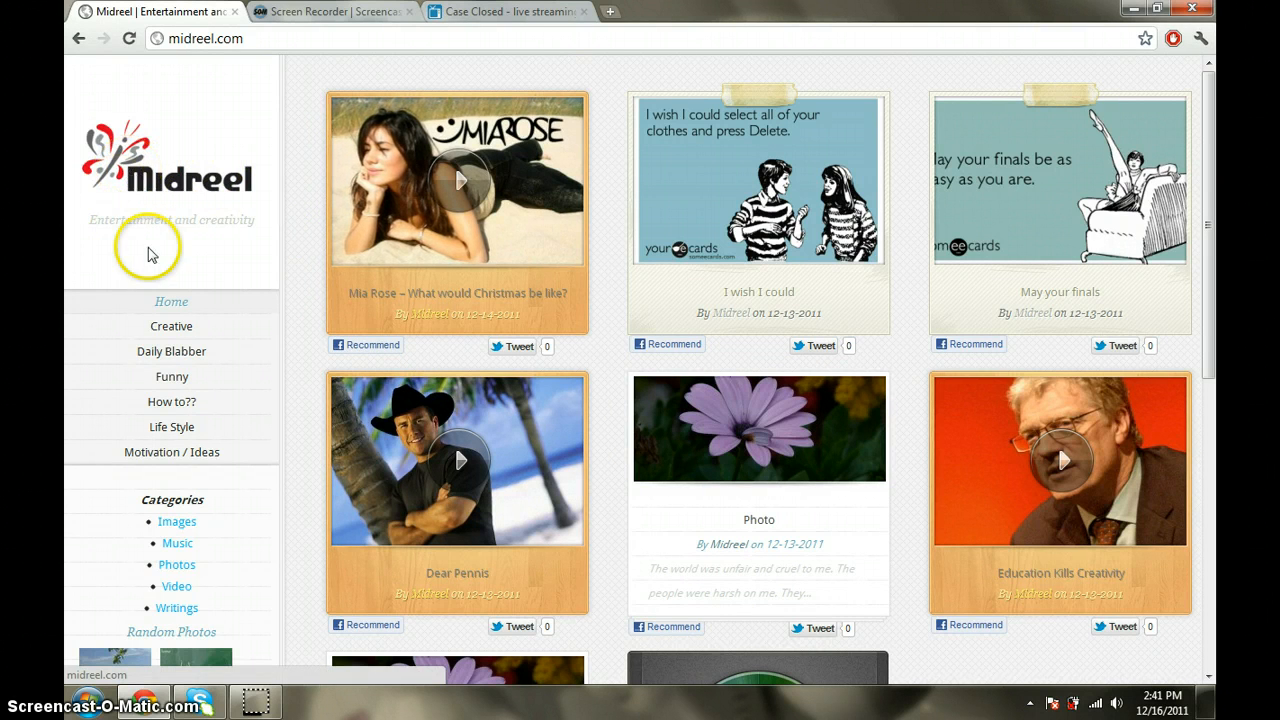
pyautogui.moveTo(256, 244)
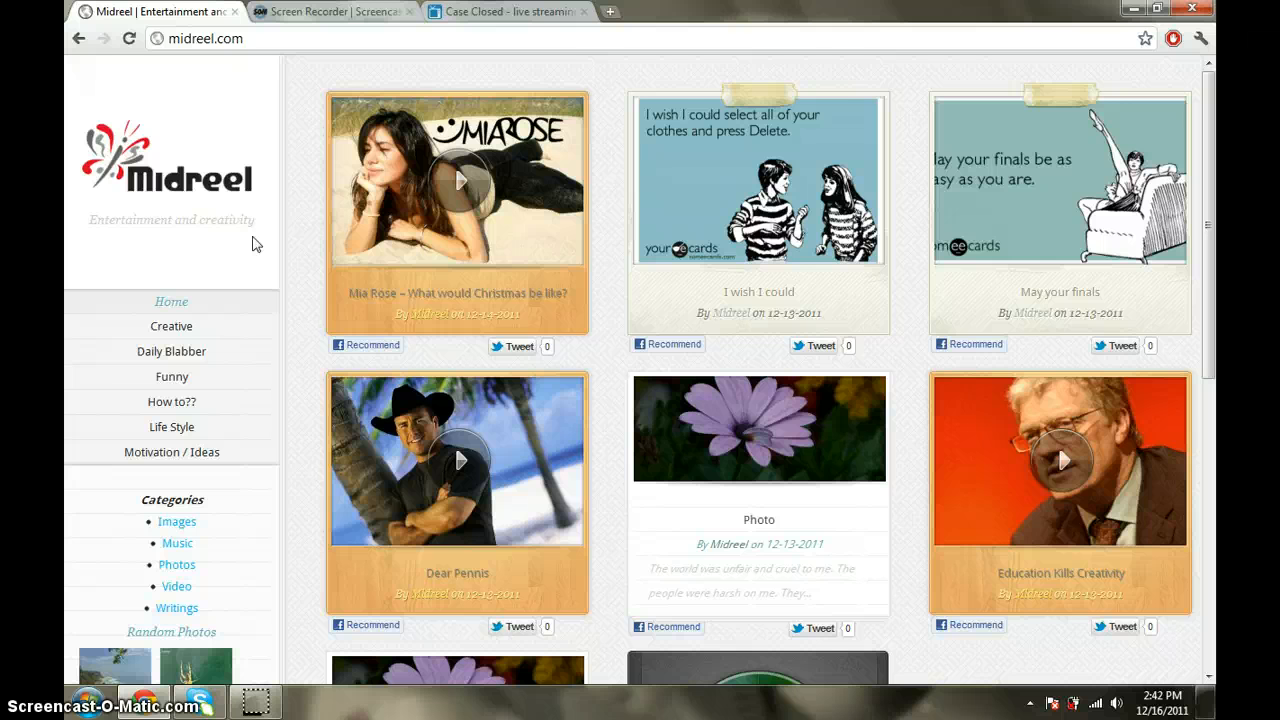
pyautogui.moveTo(296, 252)
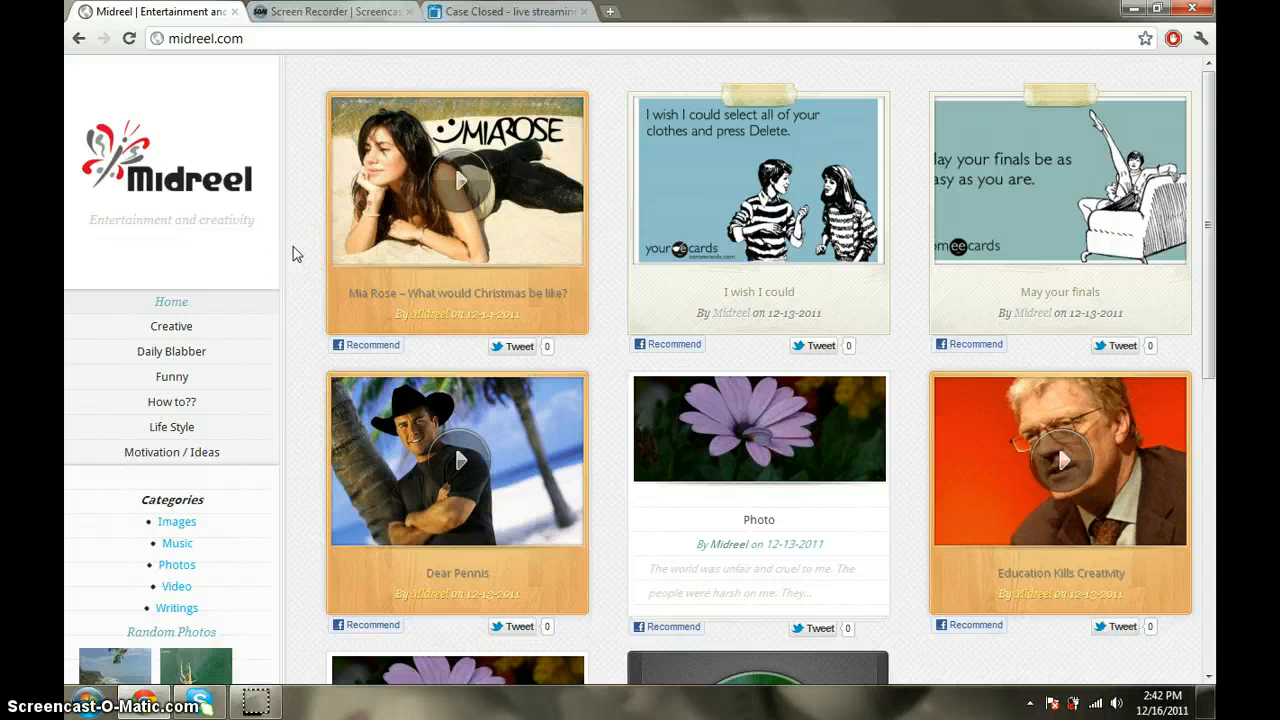
pyautogui.moveTo(470, 184)
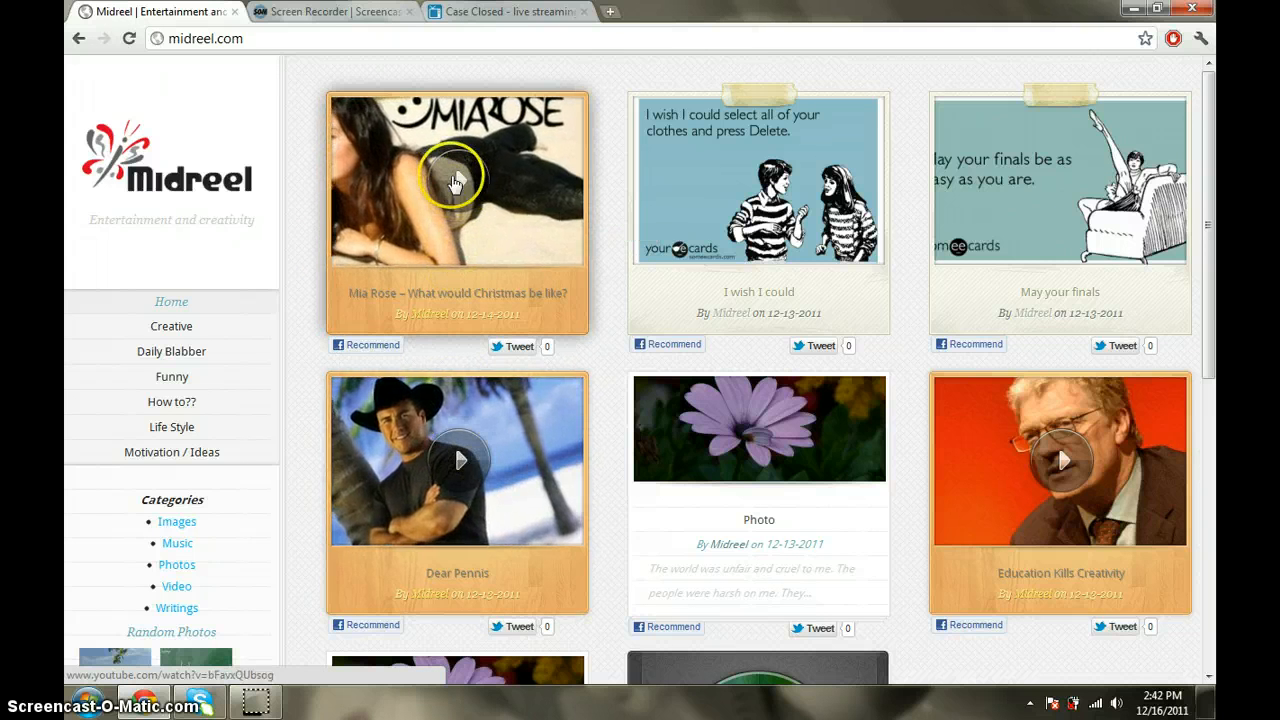
pyautogui.click(456, 180)
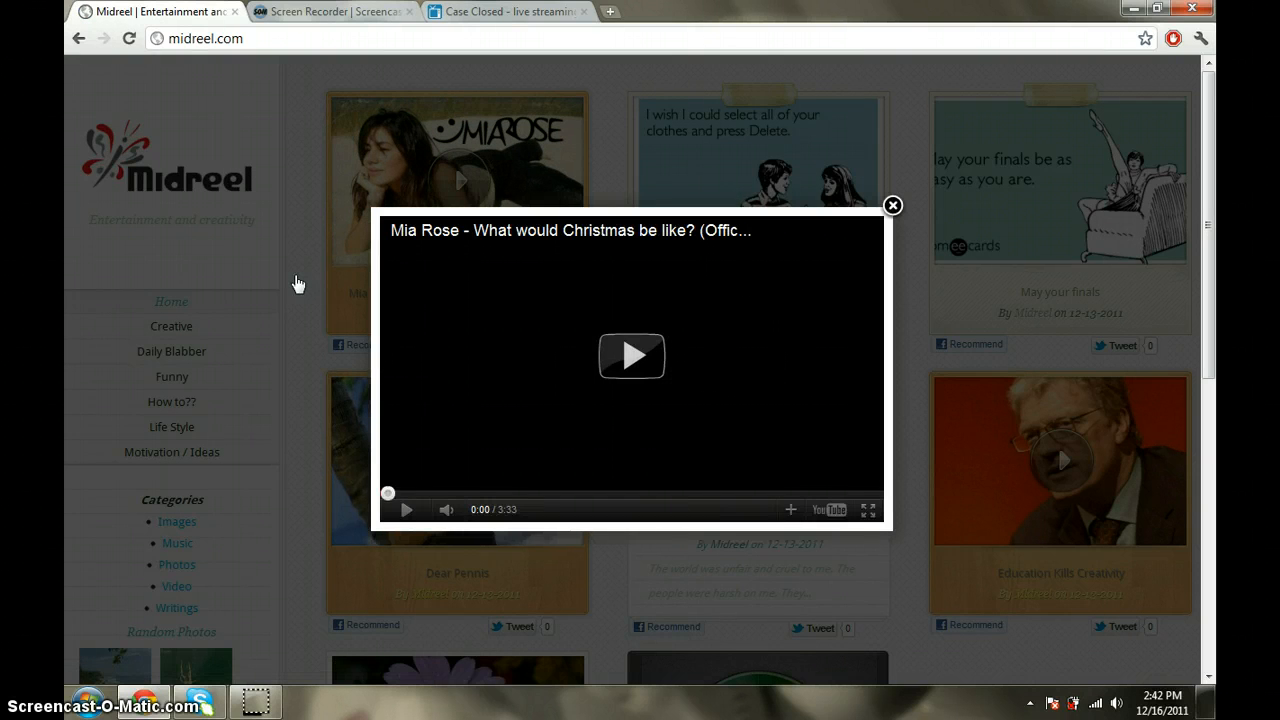
pyautogui.click(632, 356)
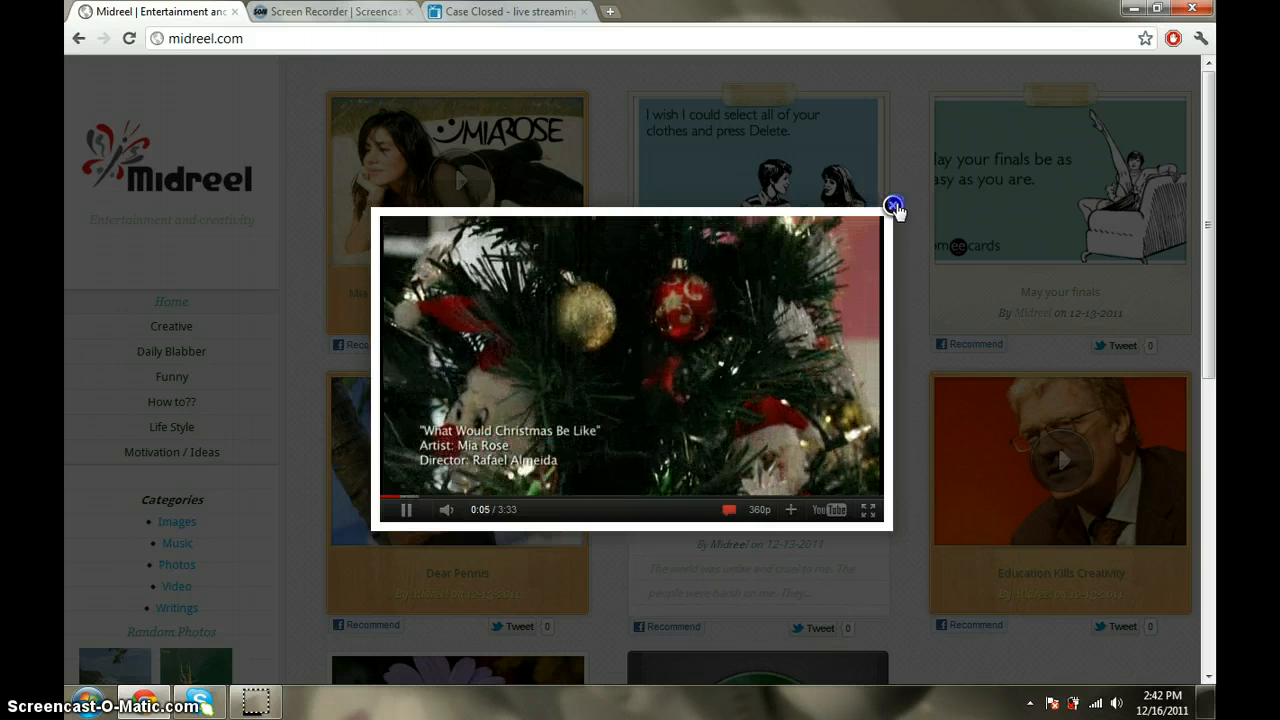
pyautogui.click(892, 204)
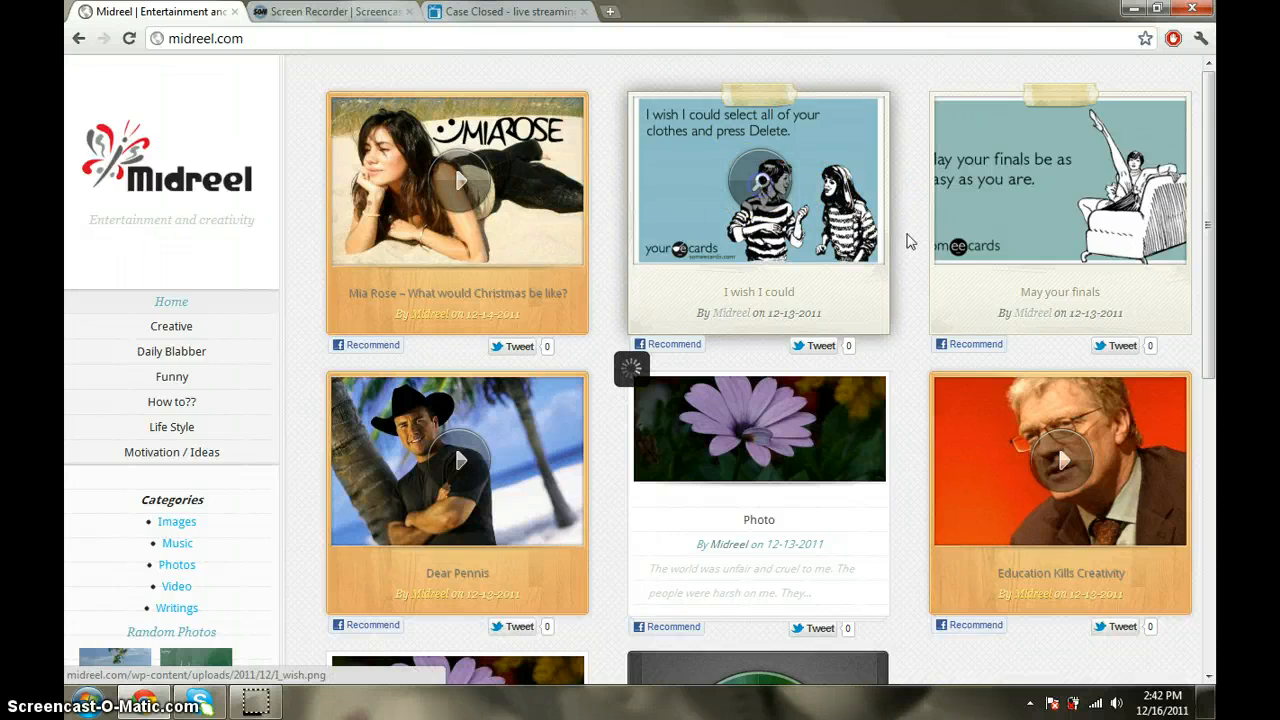
pyautogui.click(758, 176)
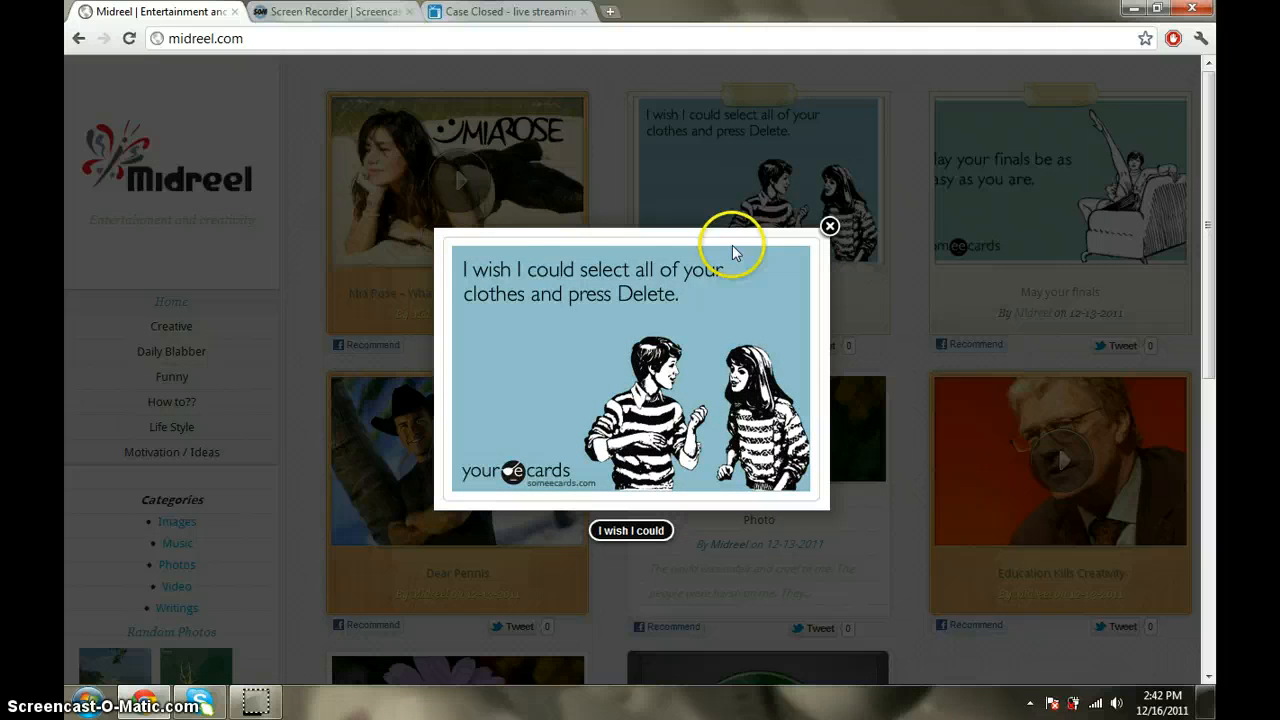
pyautogui.moveTo(688, 284)
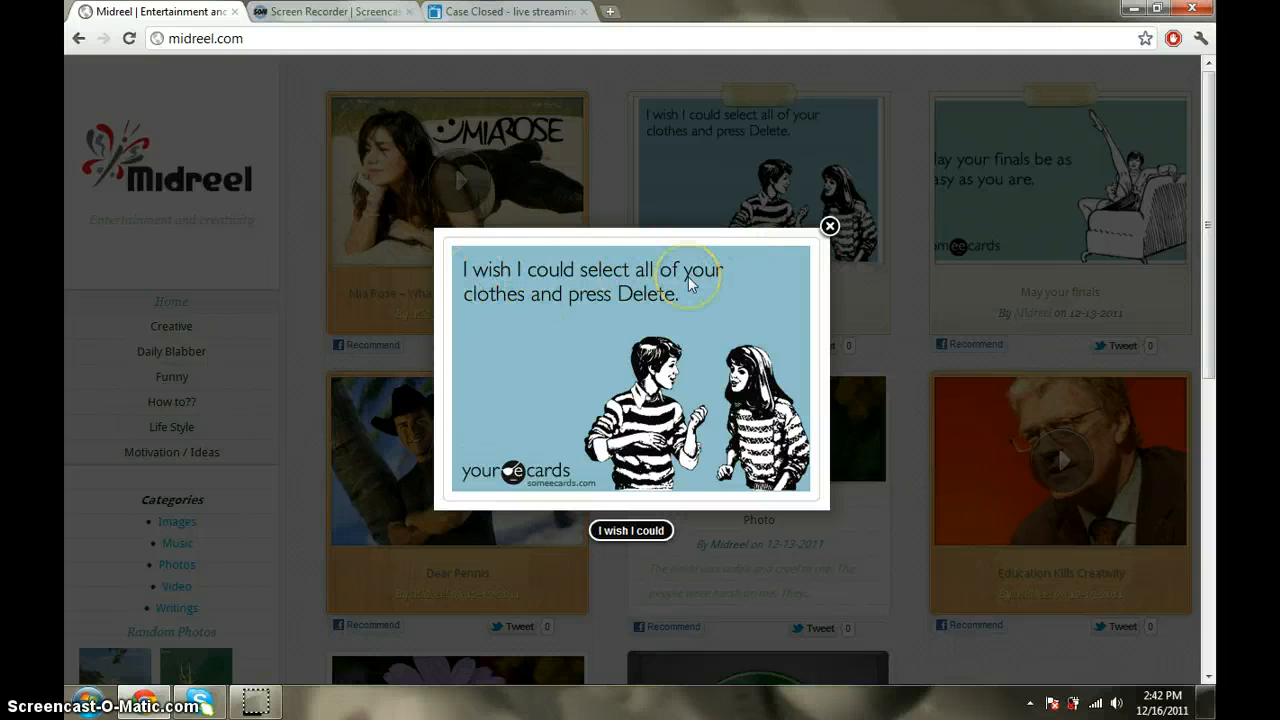
pyautogui.moveTo(690, 282)
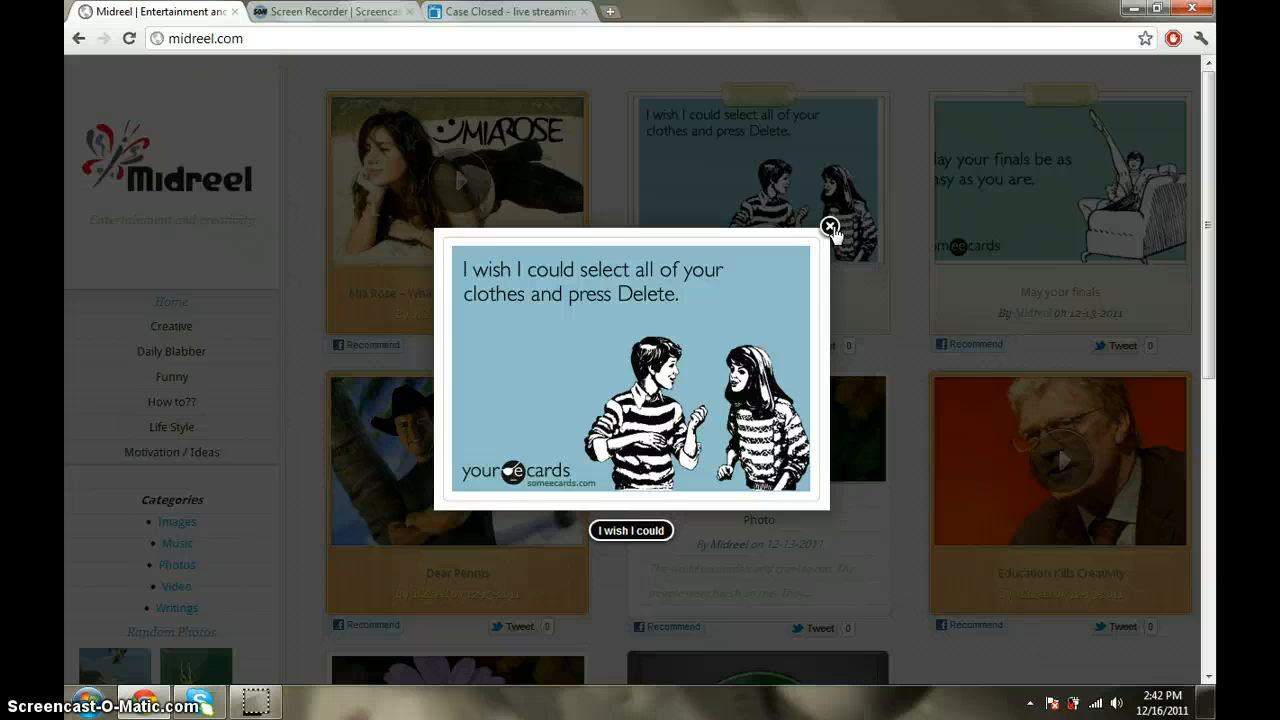
pyautogui.click(832, 228)
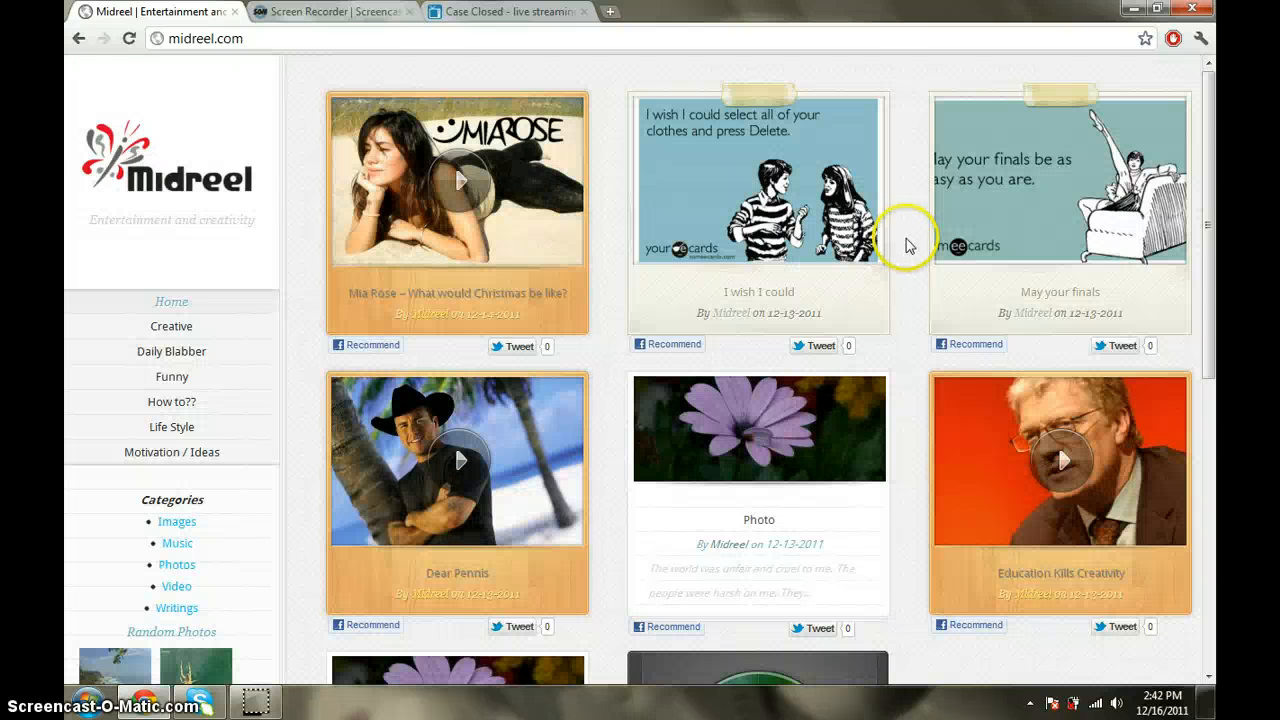
# Open the Photo writing post and read down through its purple-flower story text.
pyautogui.scroll(-3)
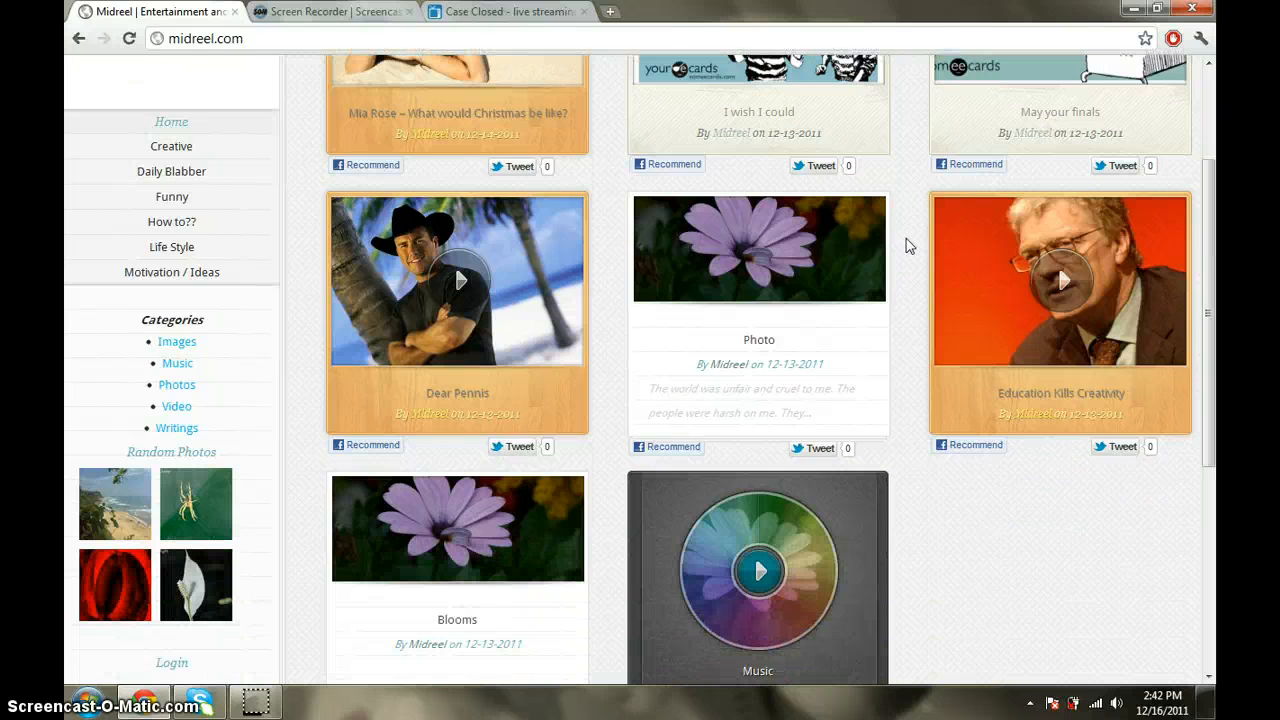
pyautogui.click(760, 248)
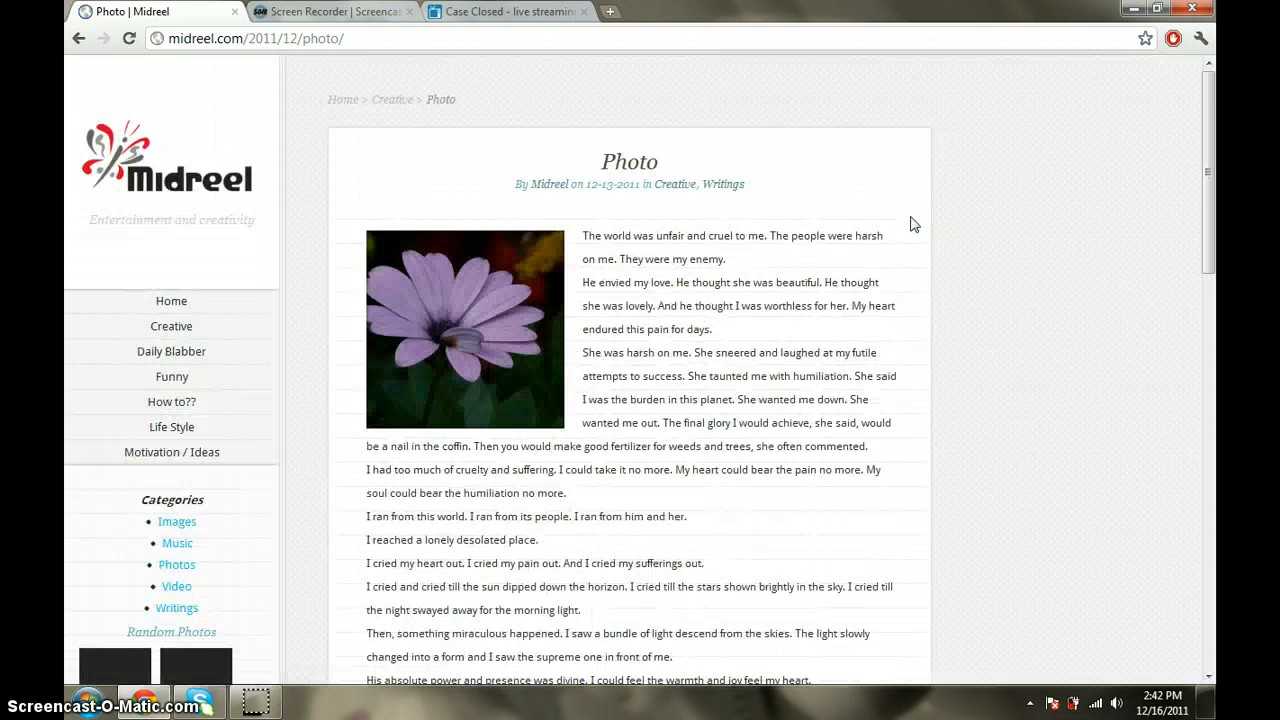
pyautogui.scroll(-3)
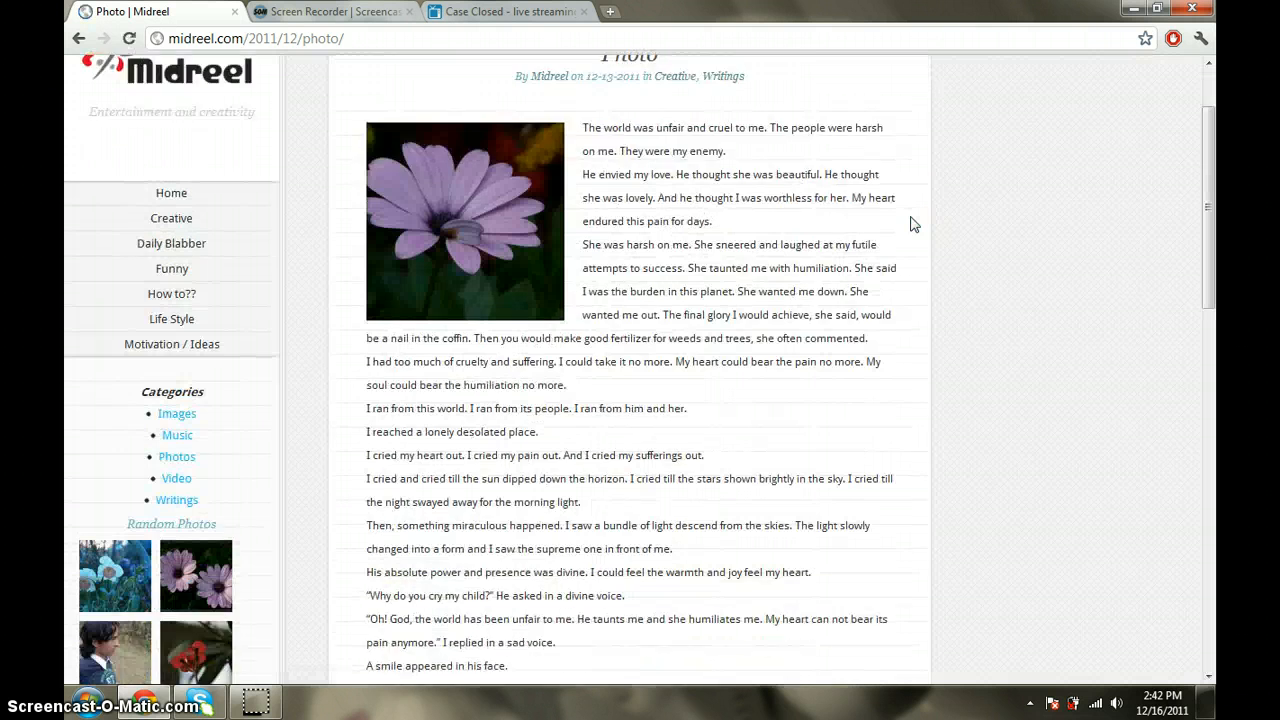
pyautogui.scroll(-3)
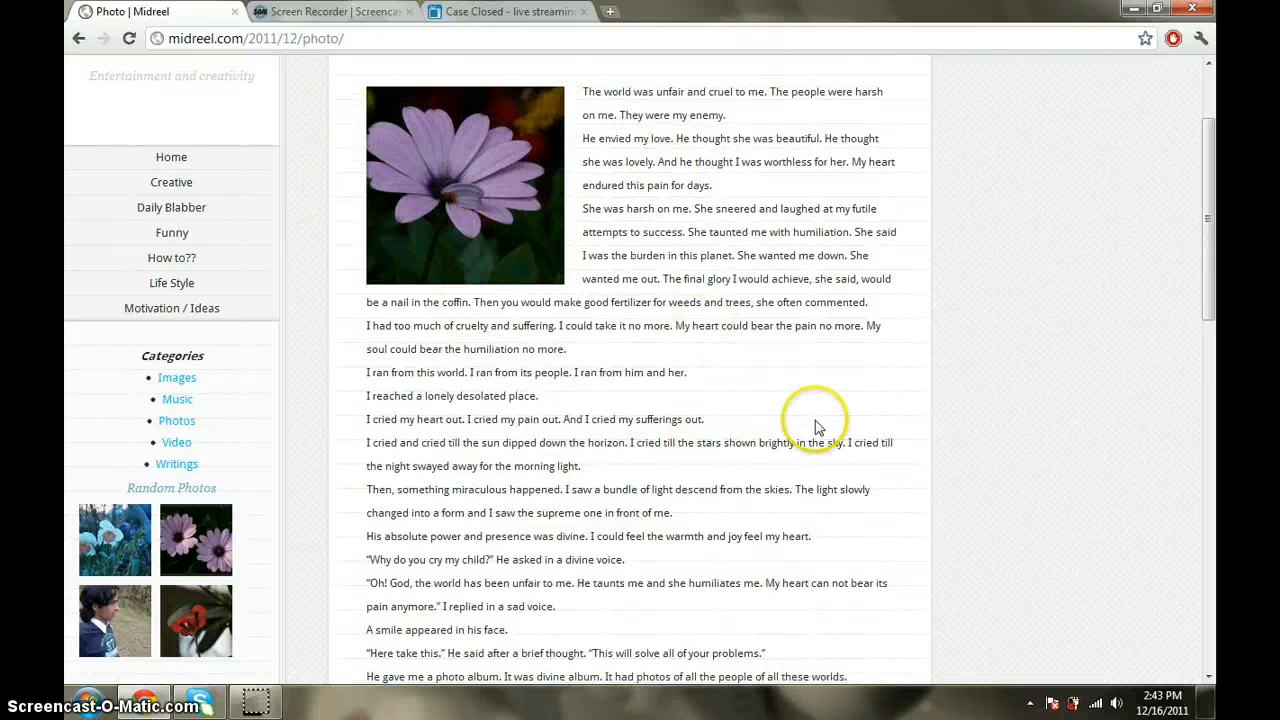
pyautogui.scroll(-3)
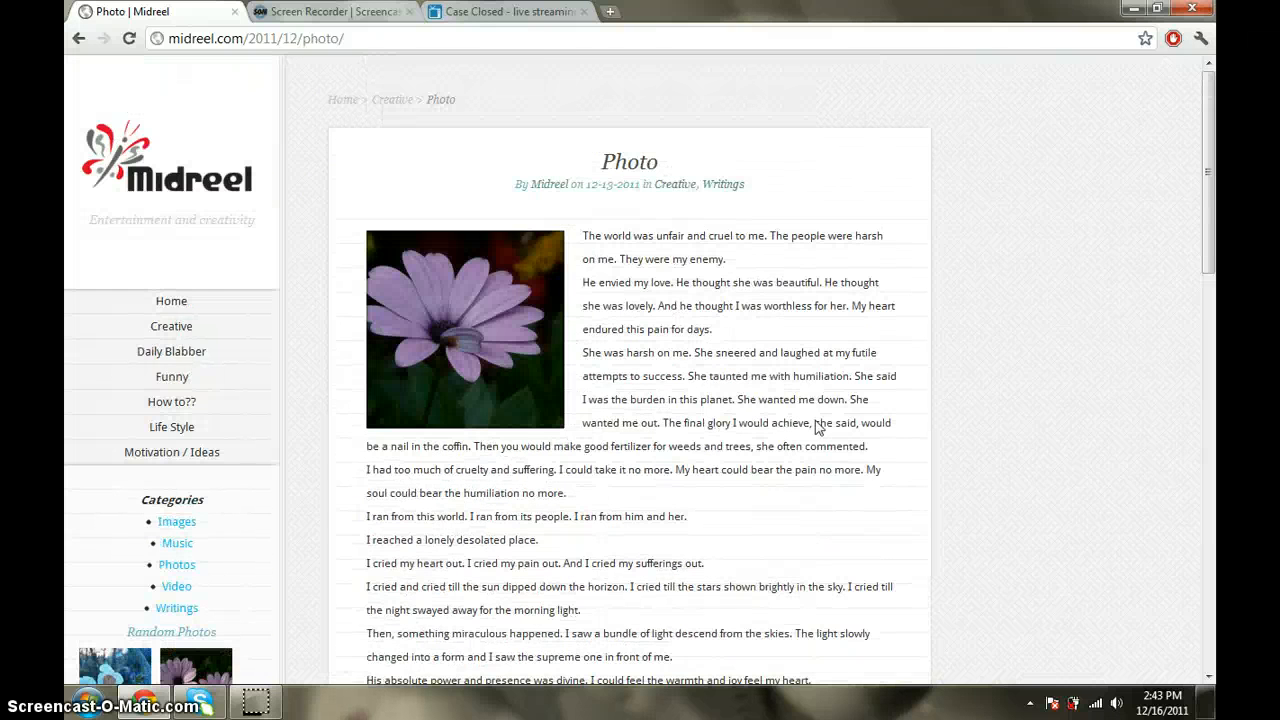
# Return to the homepage and play the Music post's track from the grid, then pause it.
pyautogui.click(550, 304)
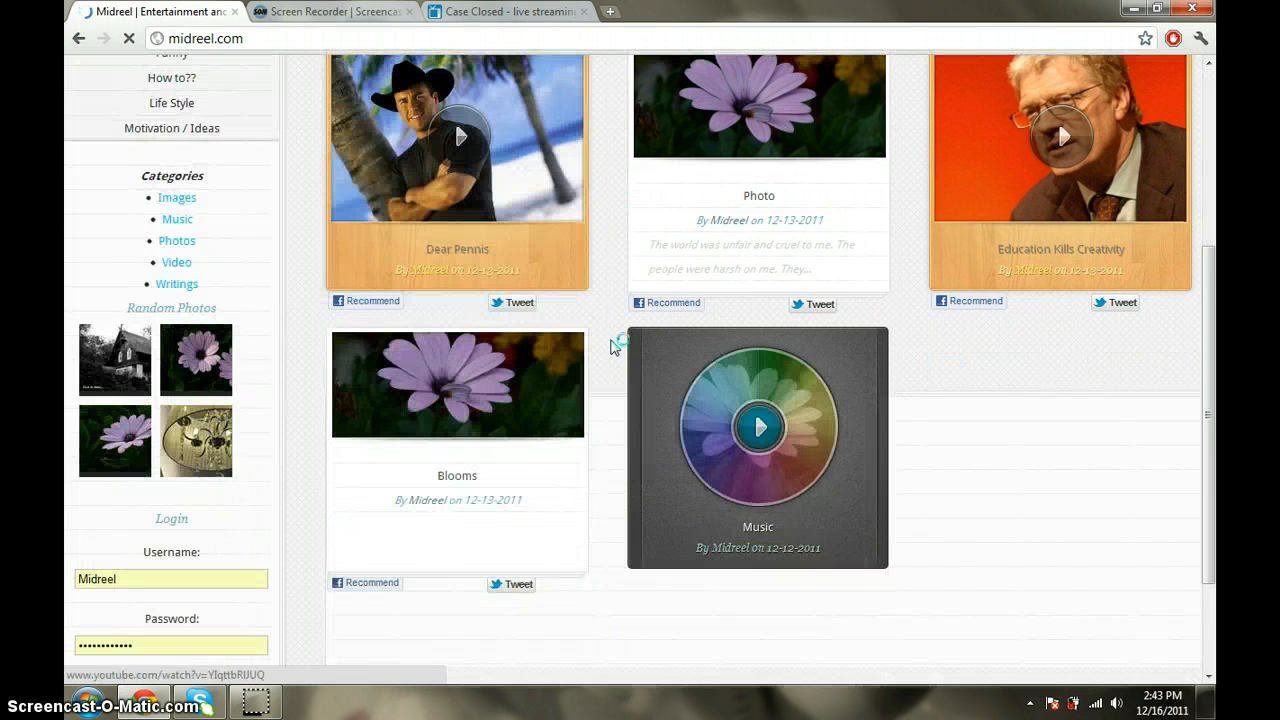
pyautogui.click(758, 428)
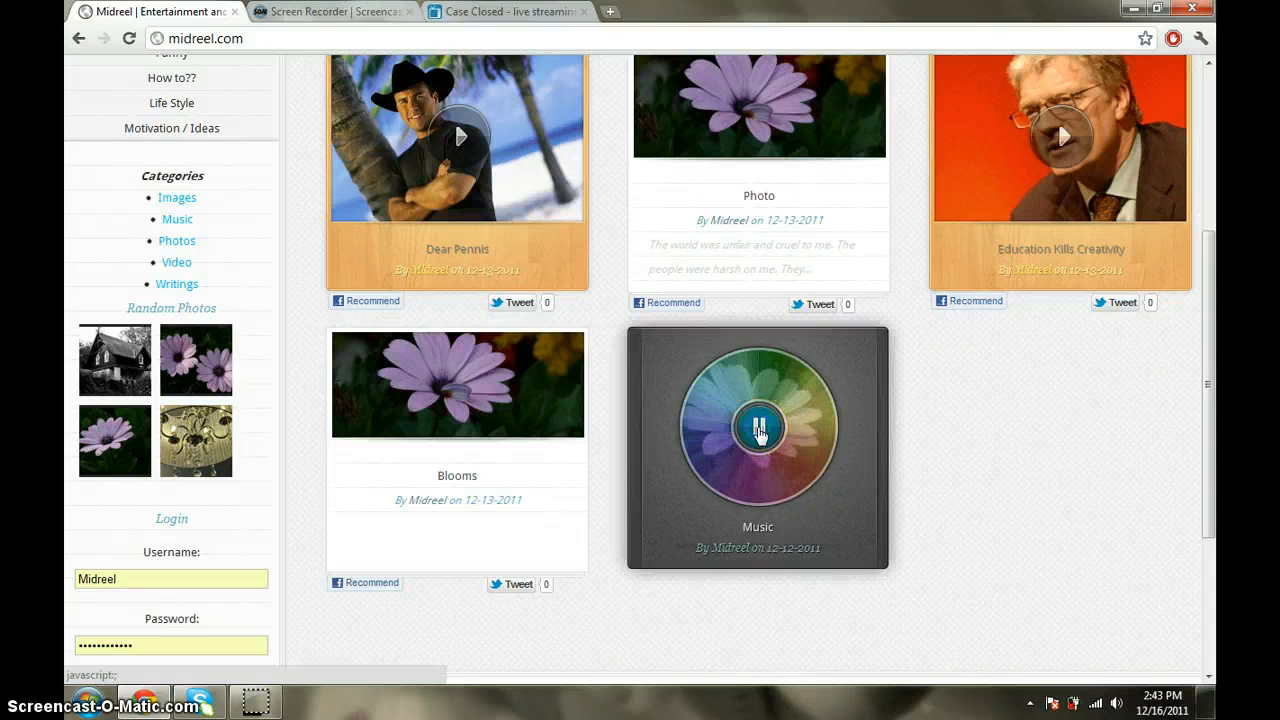
pyautogui.click(758, 428)
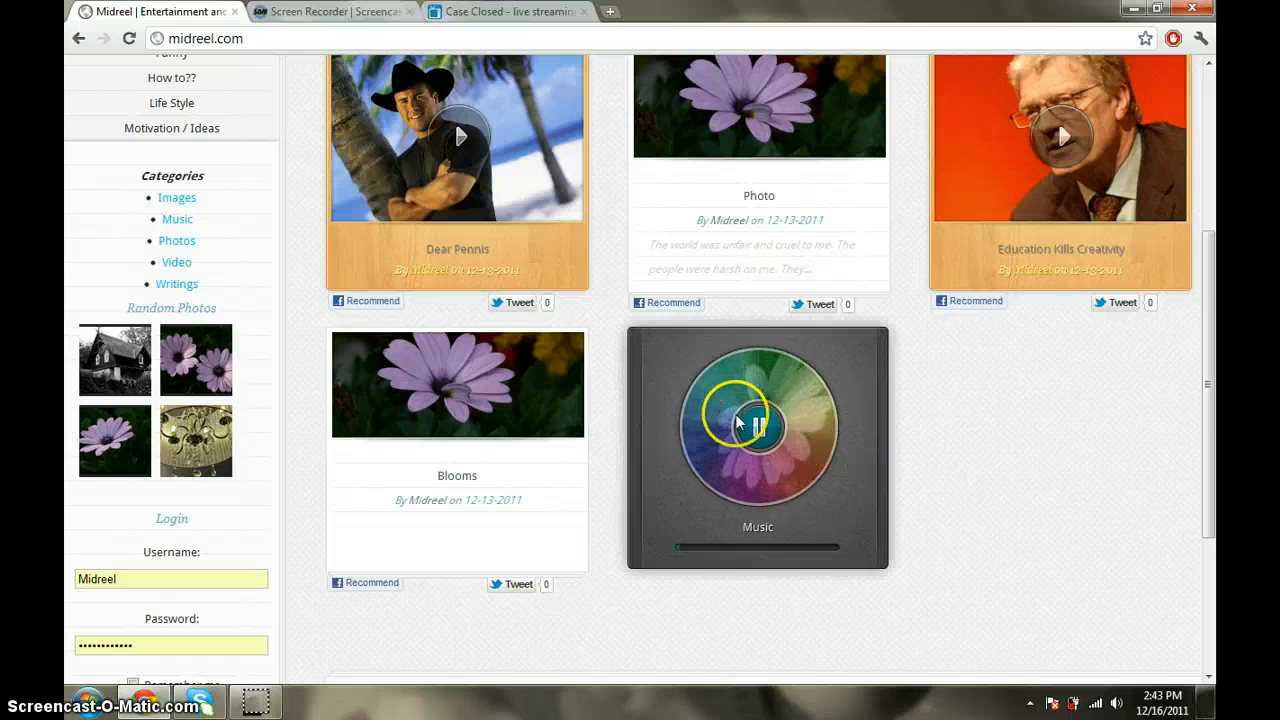
pyautogui.click(756, 428)
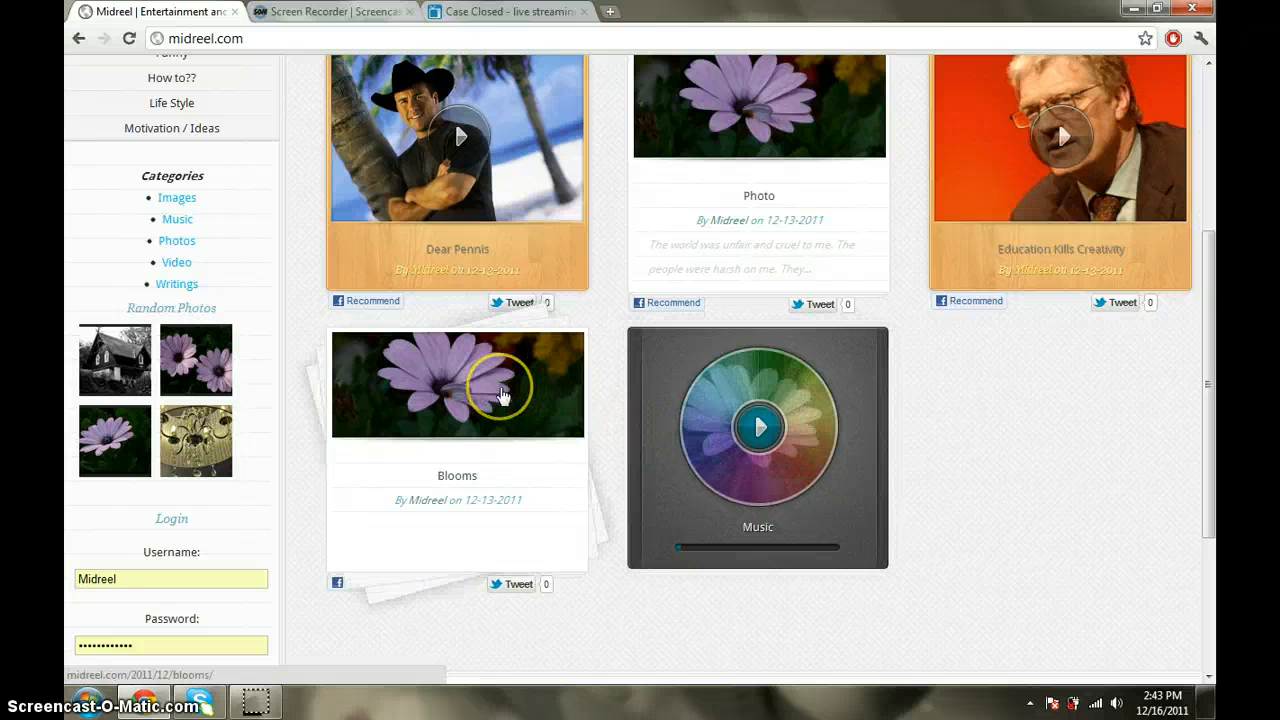
pyautogui.moveTo(504, 392)
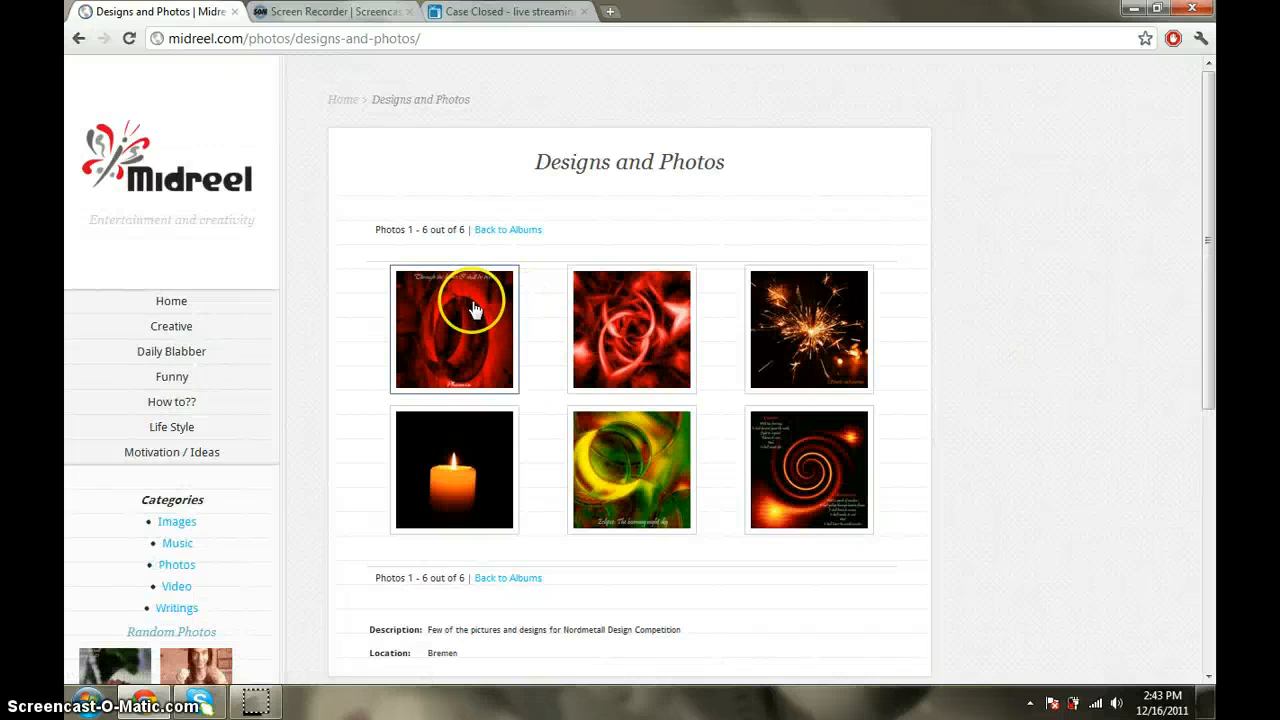
# Browse the Designs and Photos album enlarged from the first photo onward, then close the viewer.
pyautogui.click(454, 328)
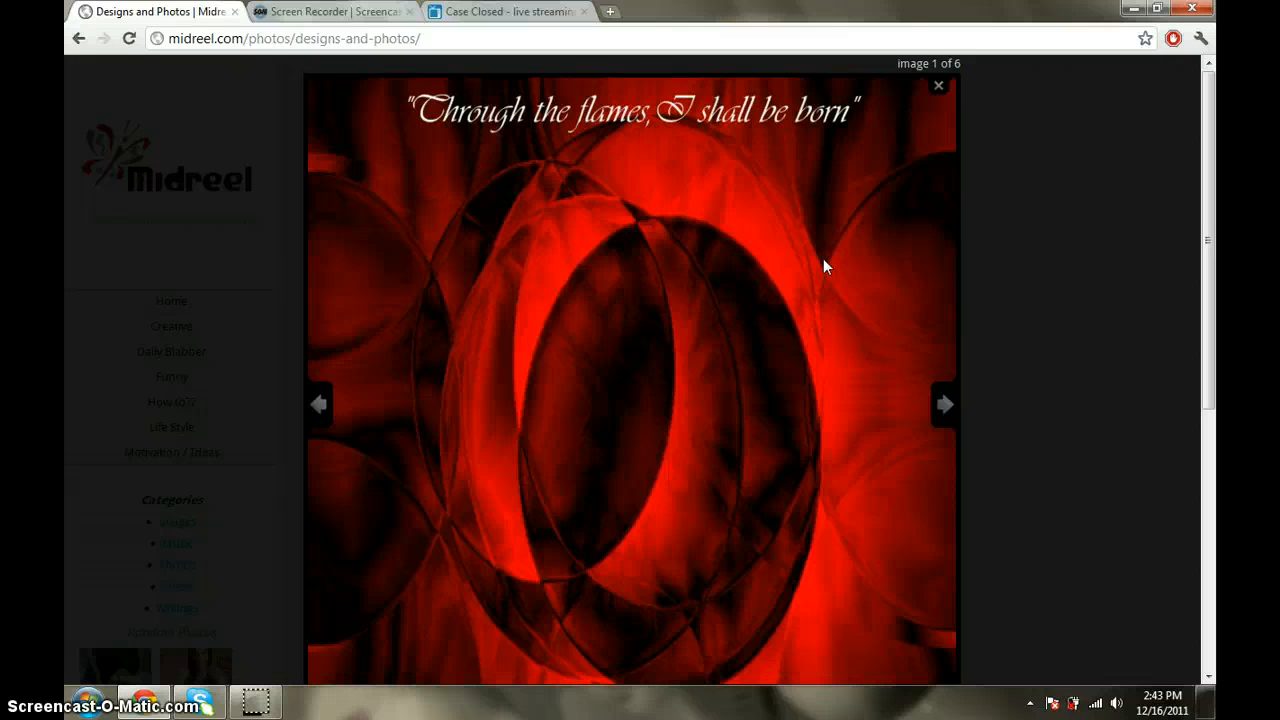
pyautogui.click(944, 404)
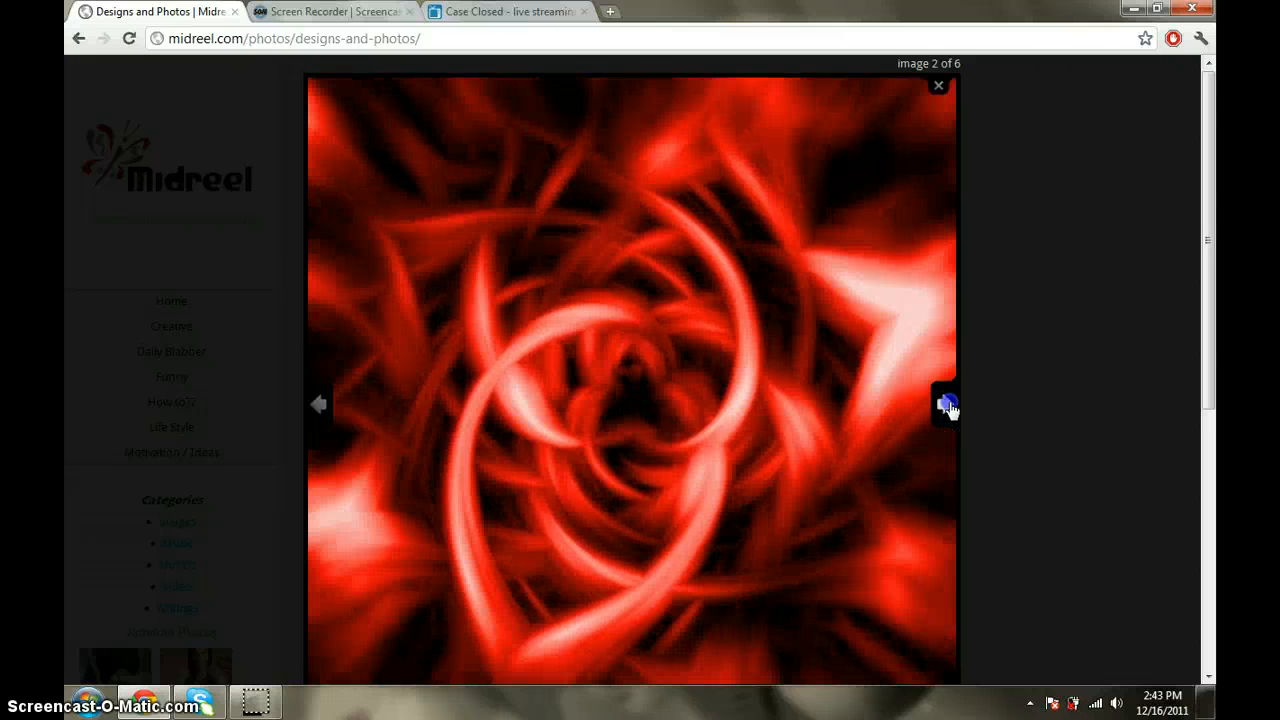
pyautogui.click(944, 404)
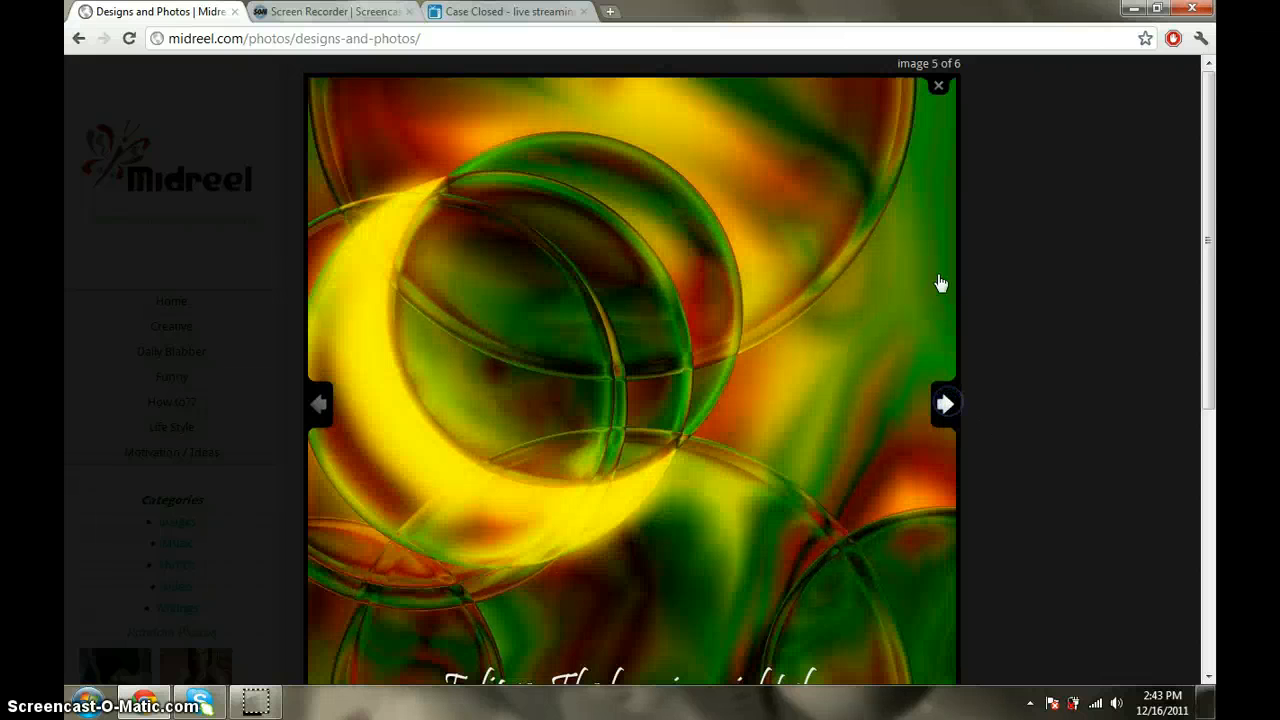
pyautogui.click(938, 84)
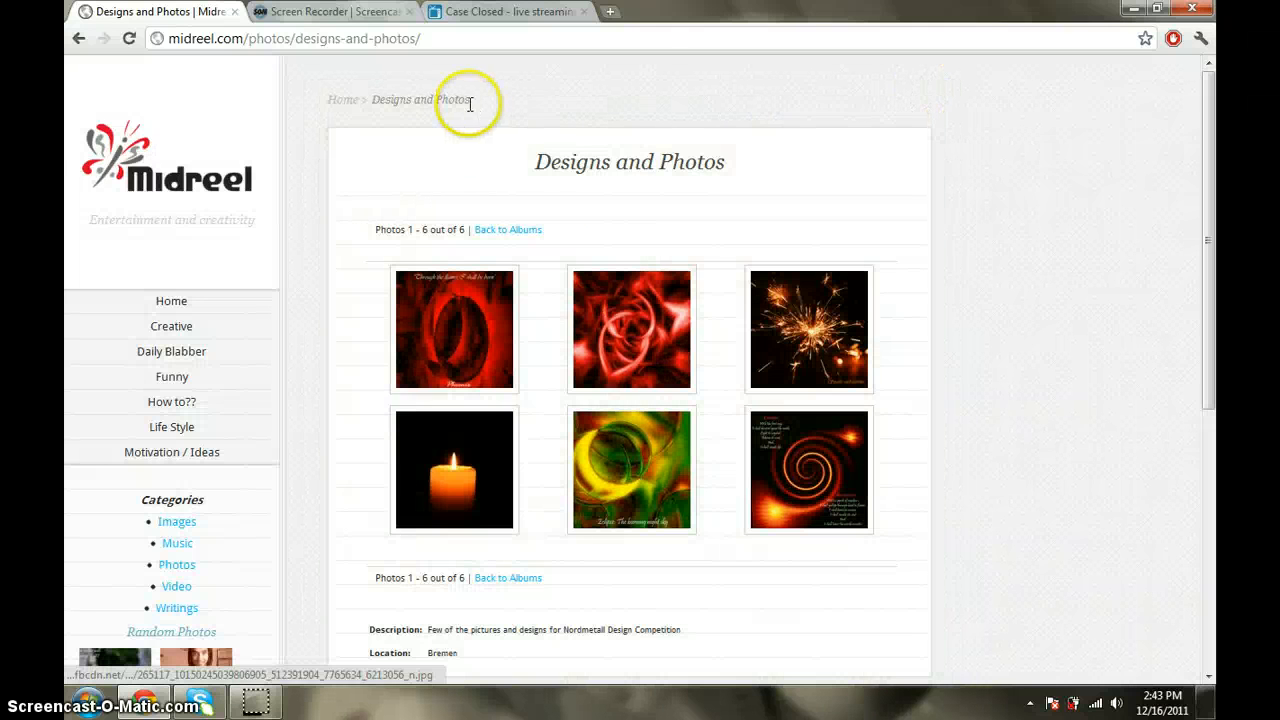
pyautogui.click(344, 100)
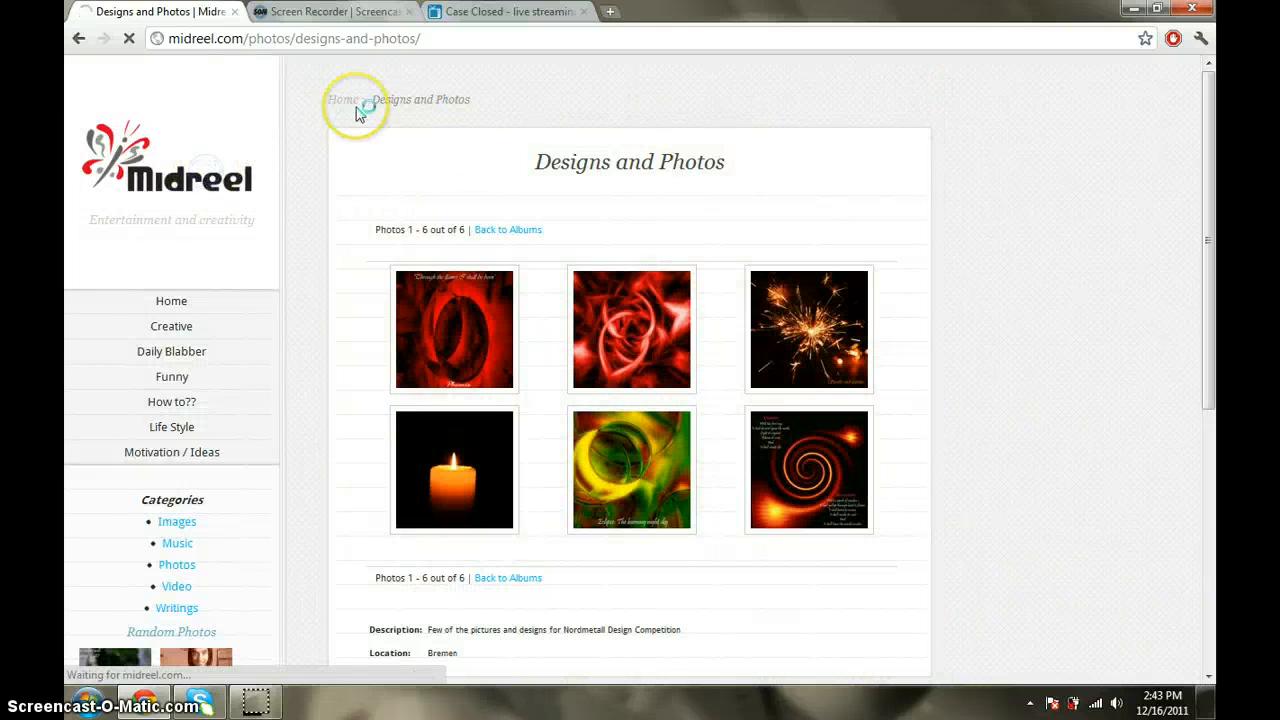
# Go Home via the breadcrumb and look down the grid of video, photo and music posts.
pyautogui.click(342, 100)
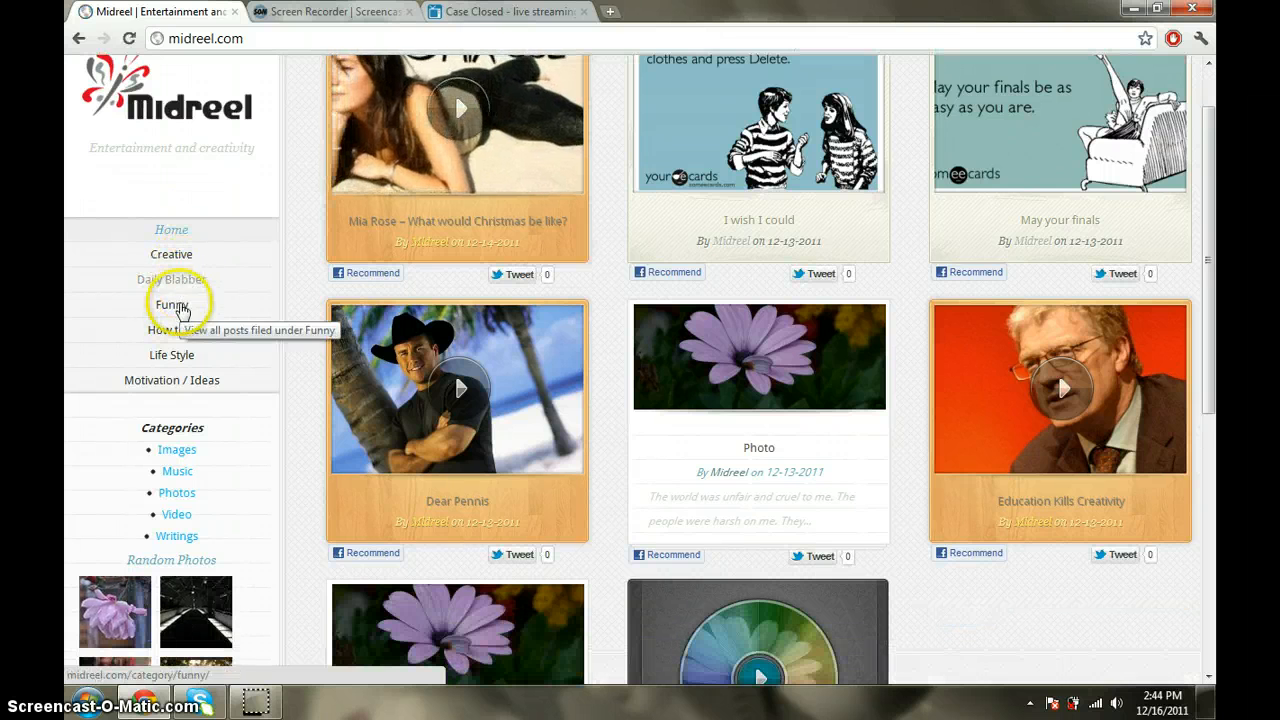
pyautogui.moveTo(172, 384)
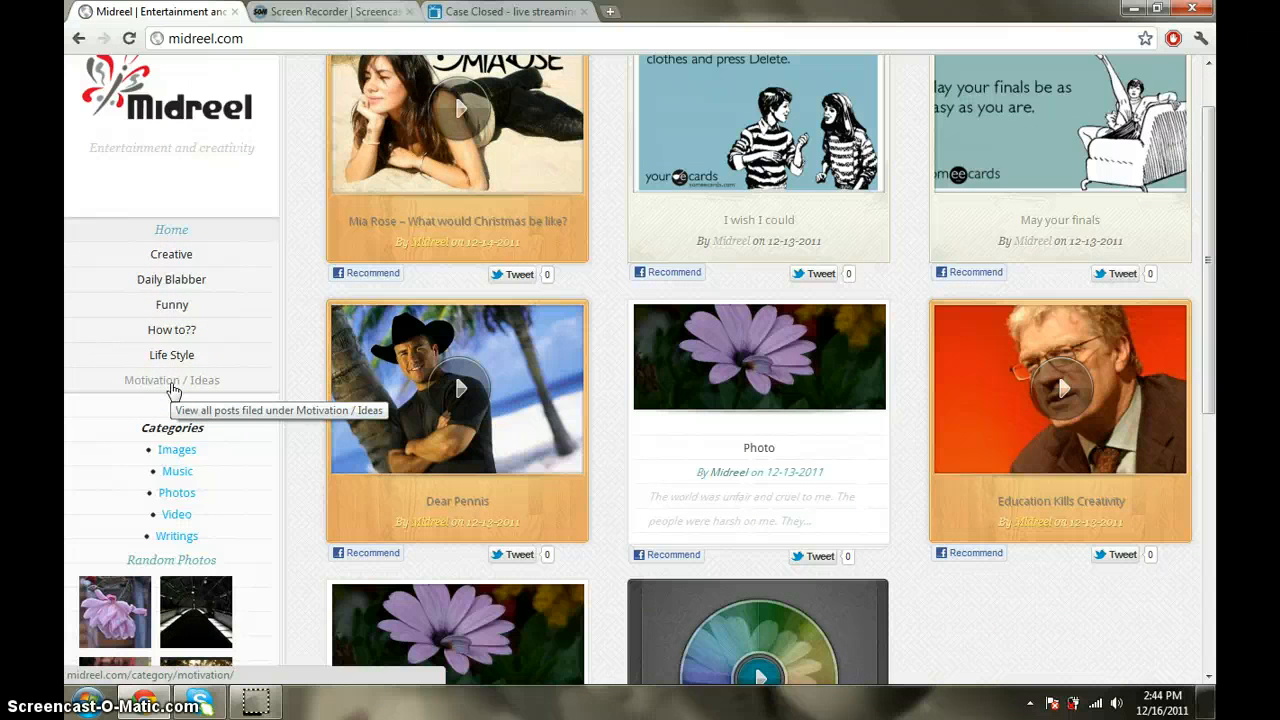
pyautogui.moveTo(190, 254)
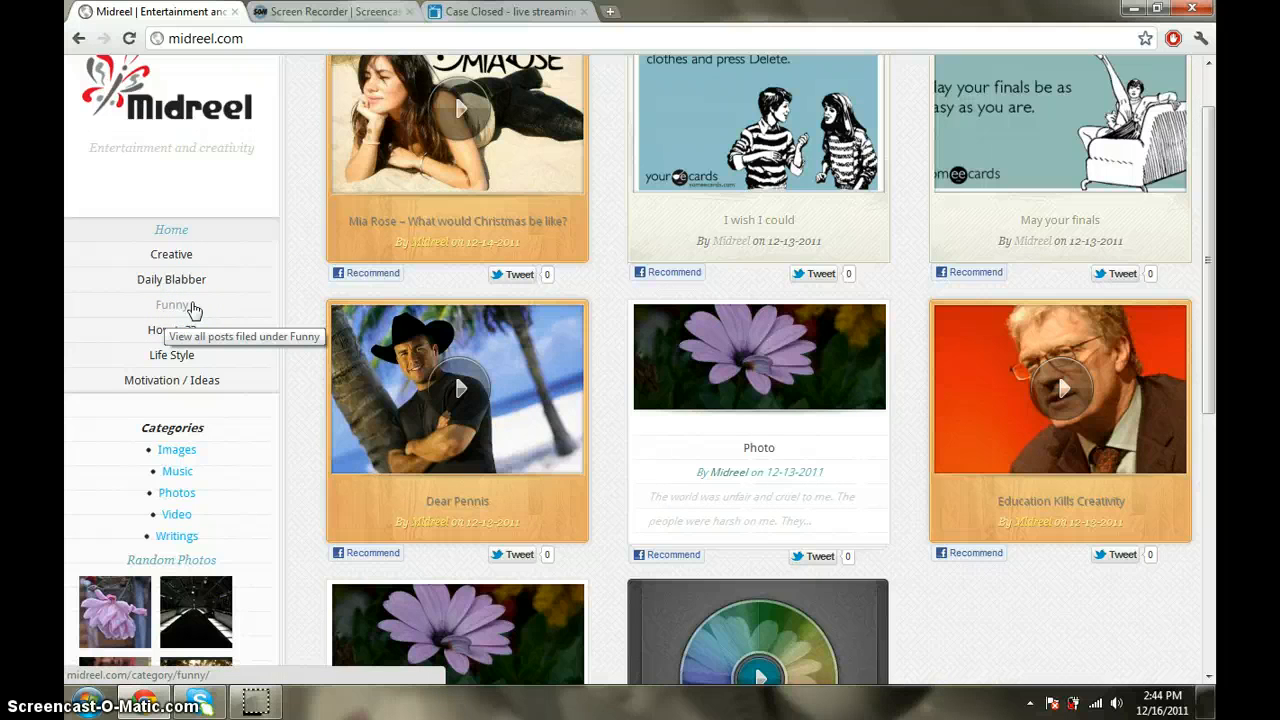
pyautogui.moveTo(308, 368)
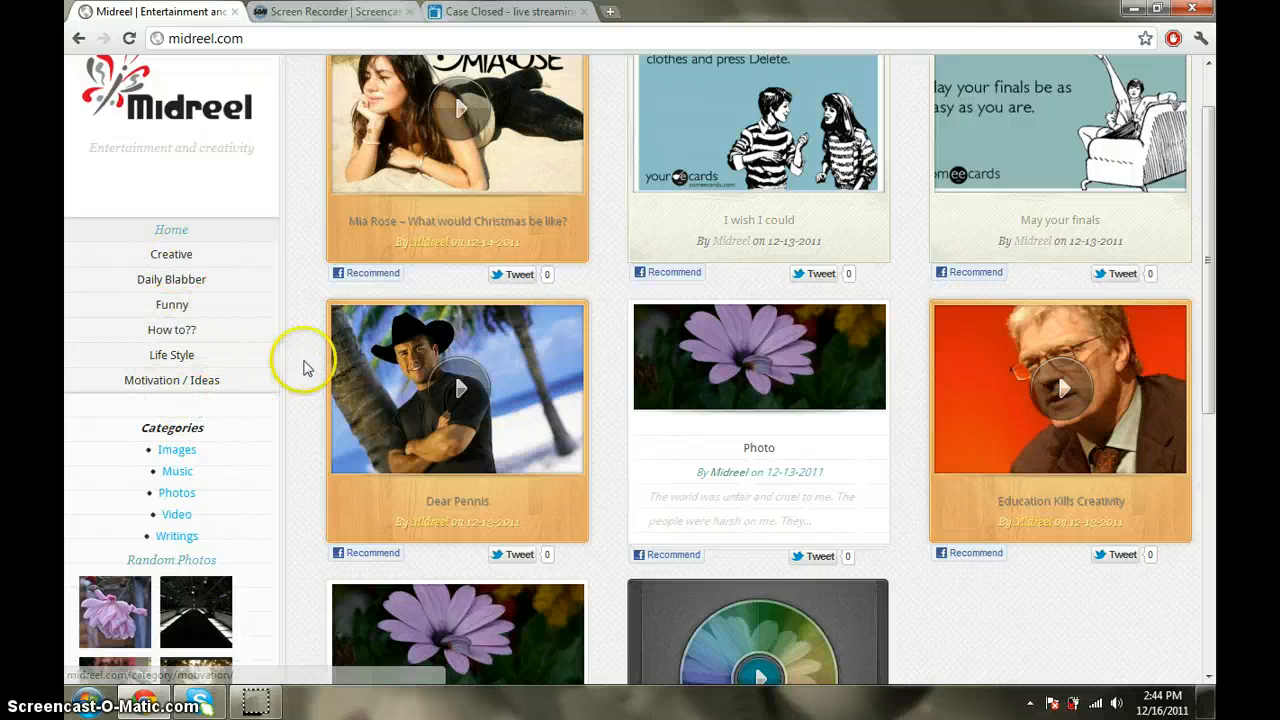
pyautogui.scroll(-3)
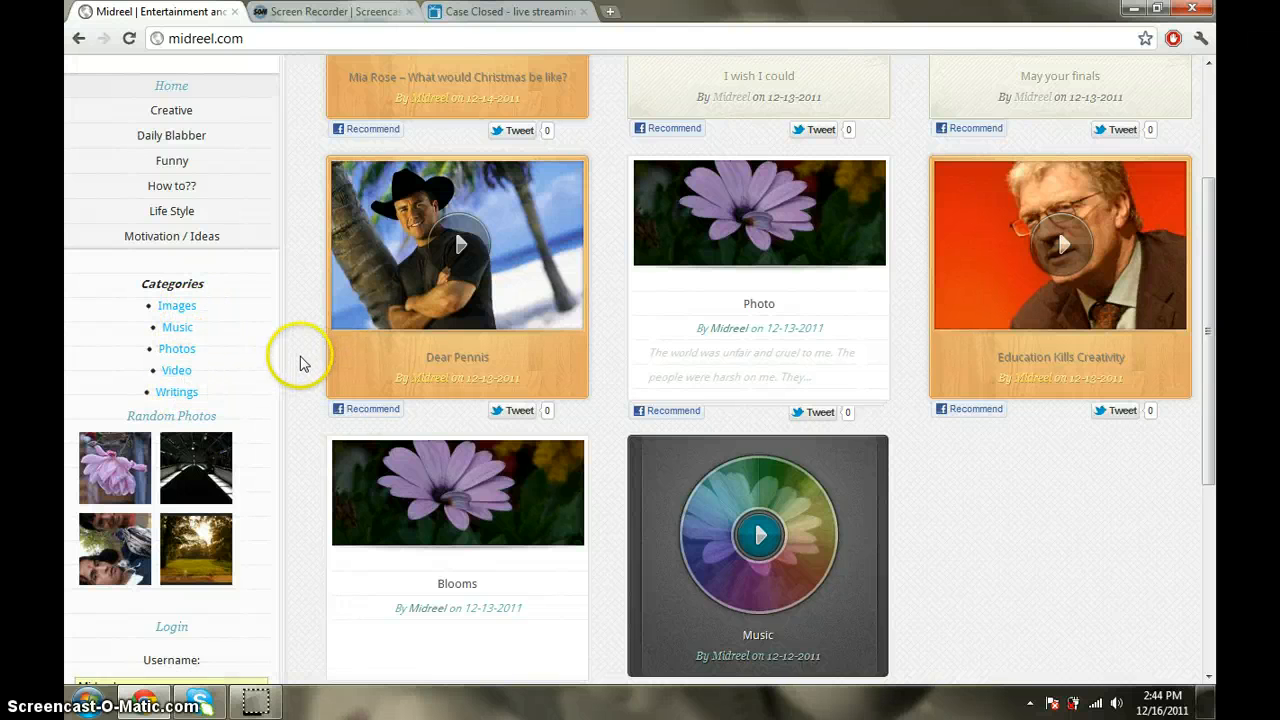
# Open the pink flower from Random Photos, browse The world I live in IV album, then close the viewer.
pyautogui.scroll(-3)
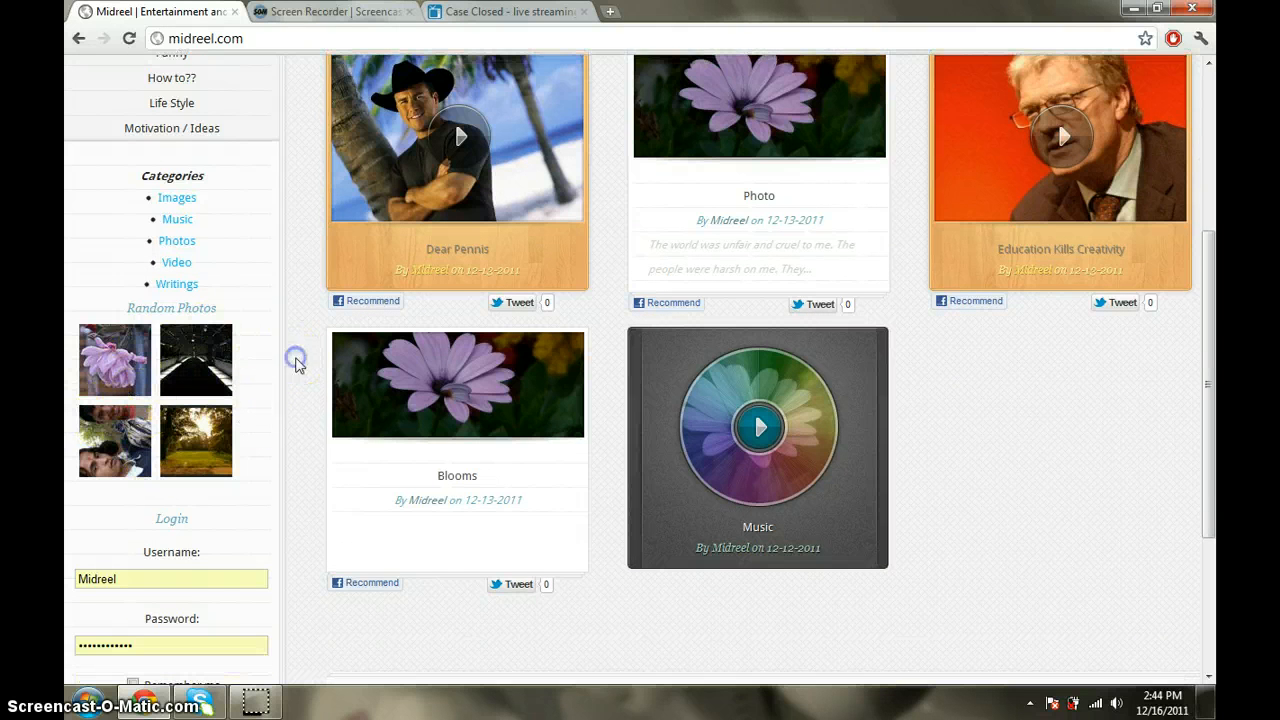
pyautogui.scroll(-3)
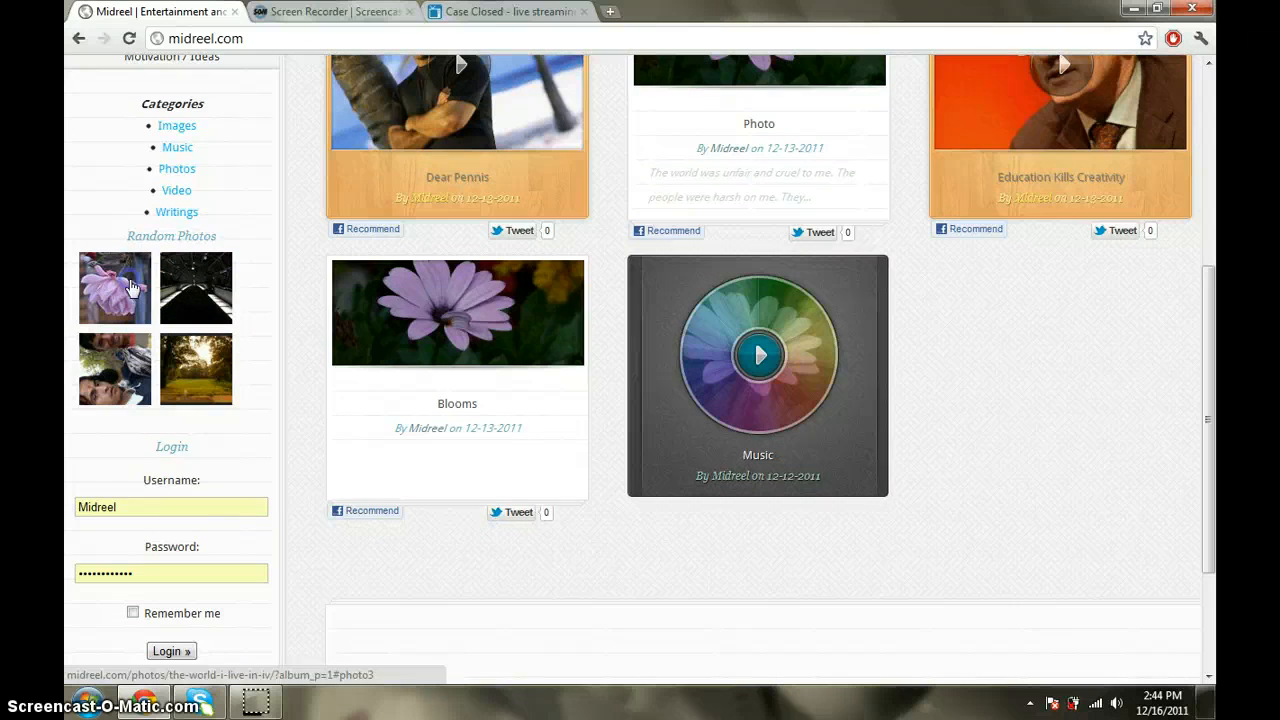
pyautogui.click(114, 288)
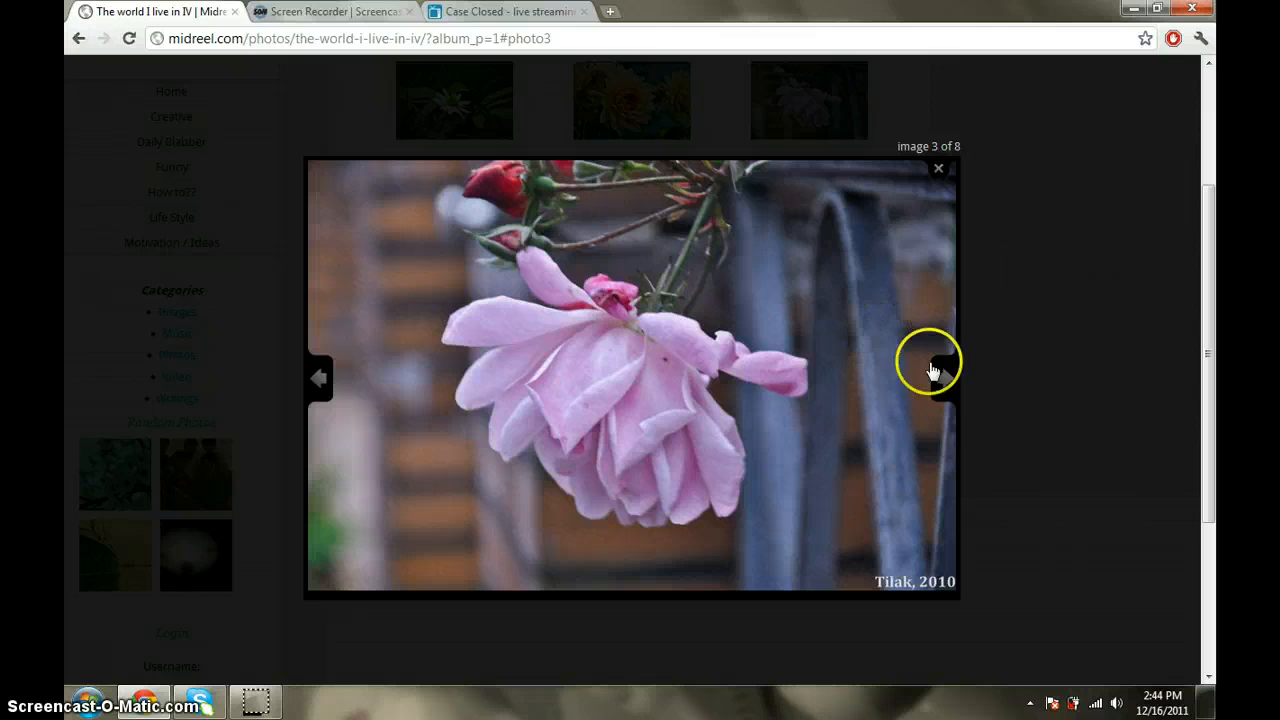
pyautogui.click(938, 376)
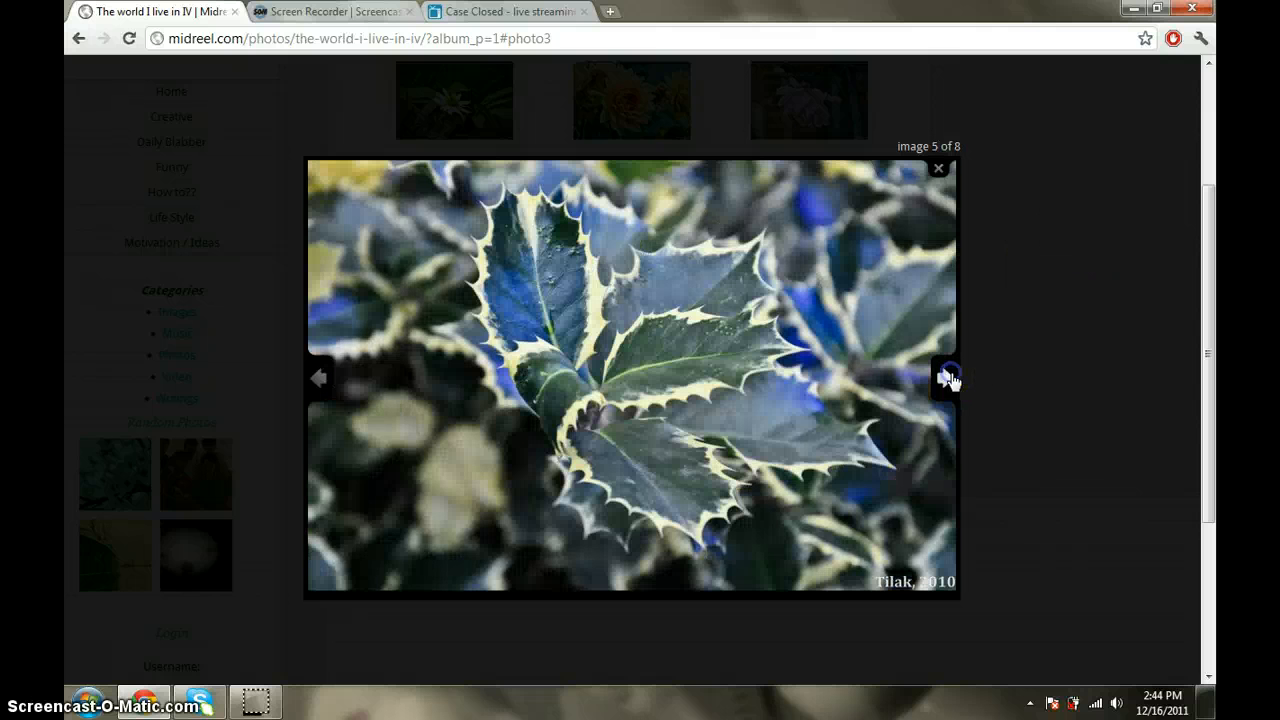
pyautogui.click(944, 378)
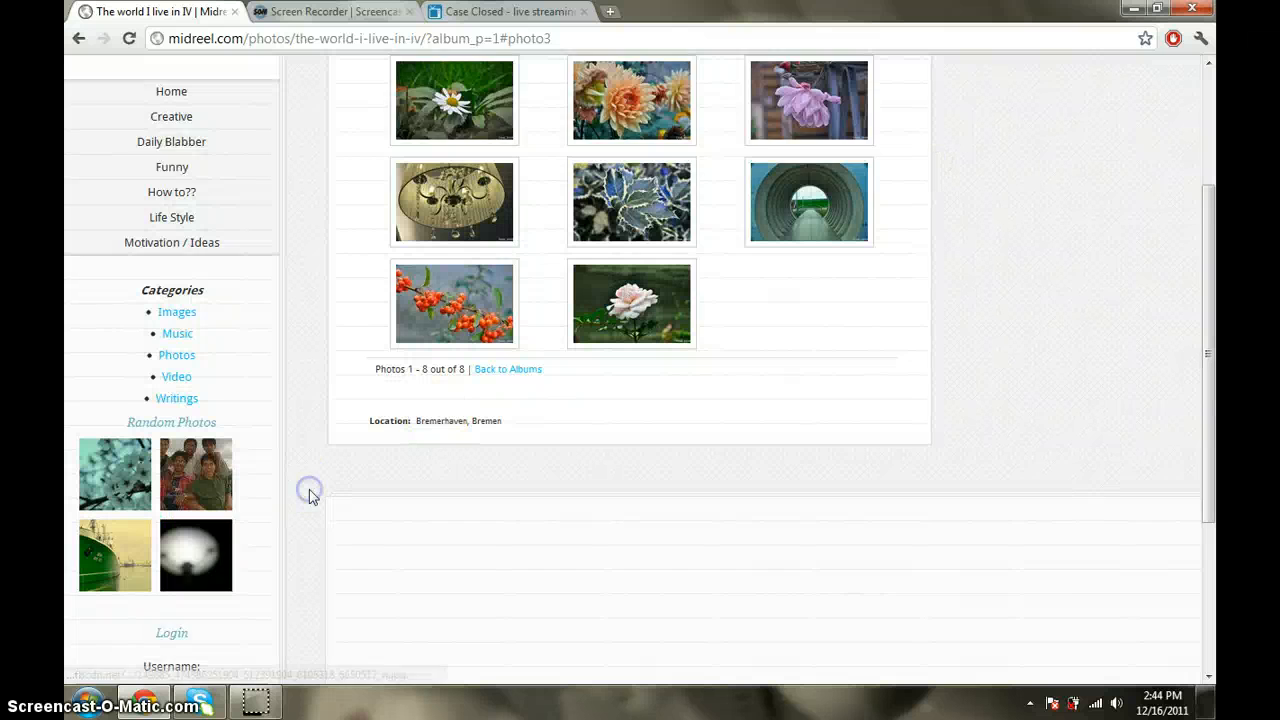
# Submit the Login box with the pre-filled username and password.
pyautogui.scroll(-3)
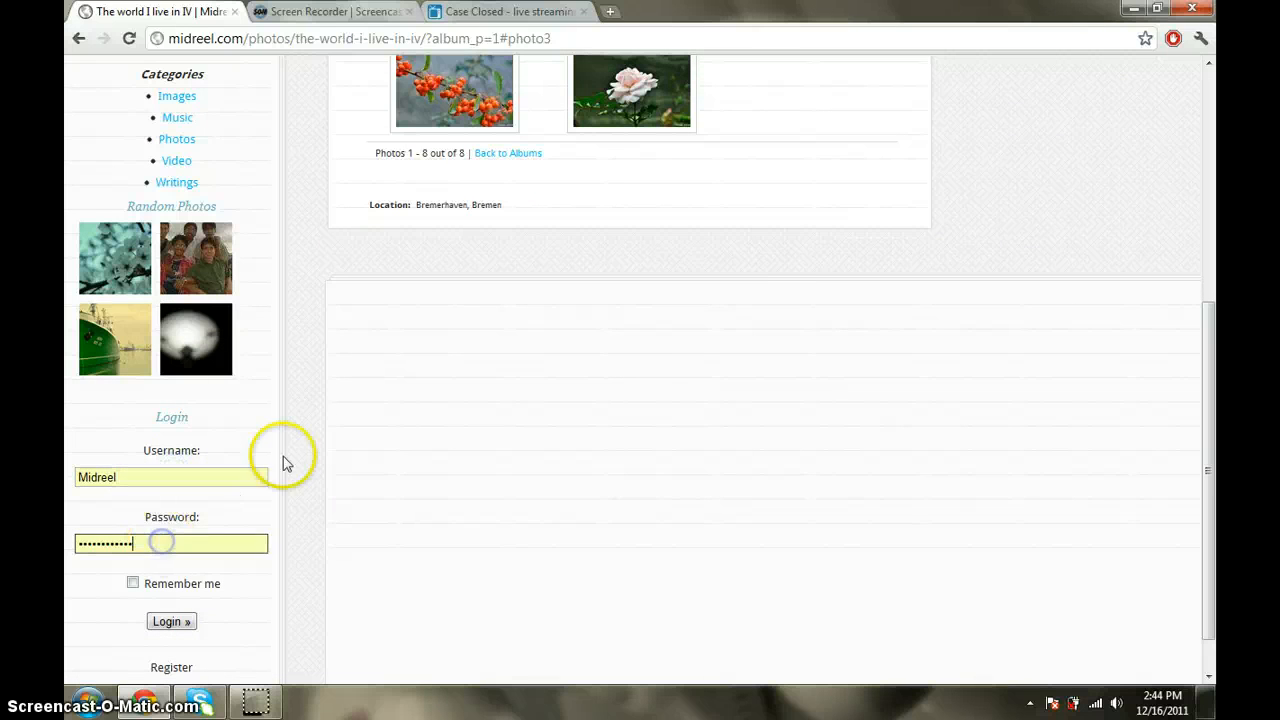
pyautogui.scroll(-3)
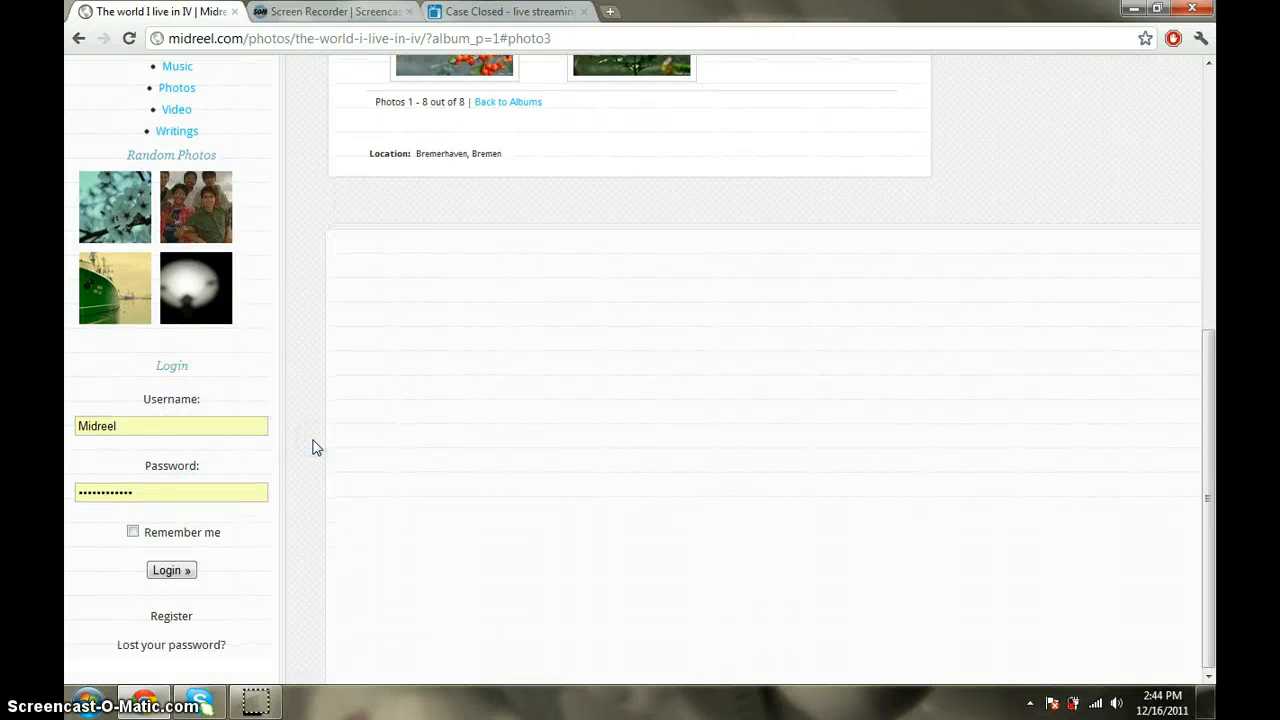
pyautogui.click(172, 570)
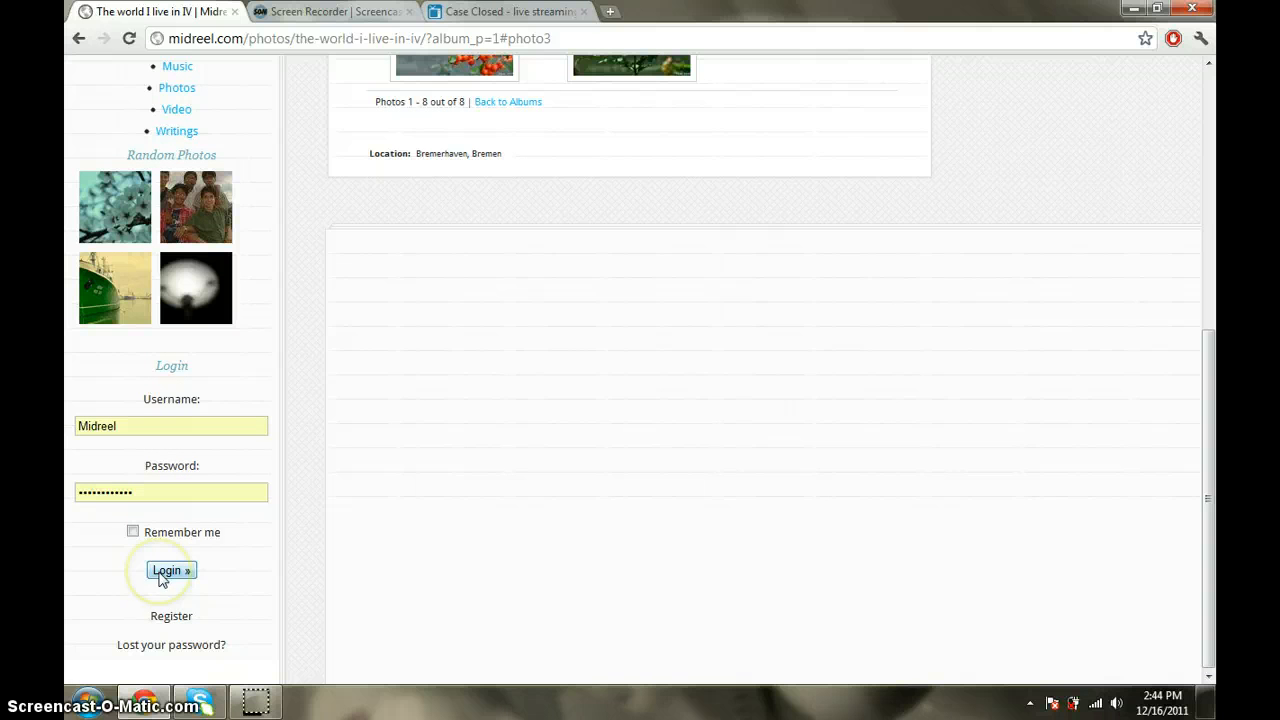
pyautogui.moveTo(250, 556)
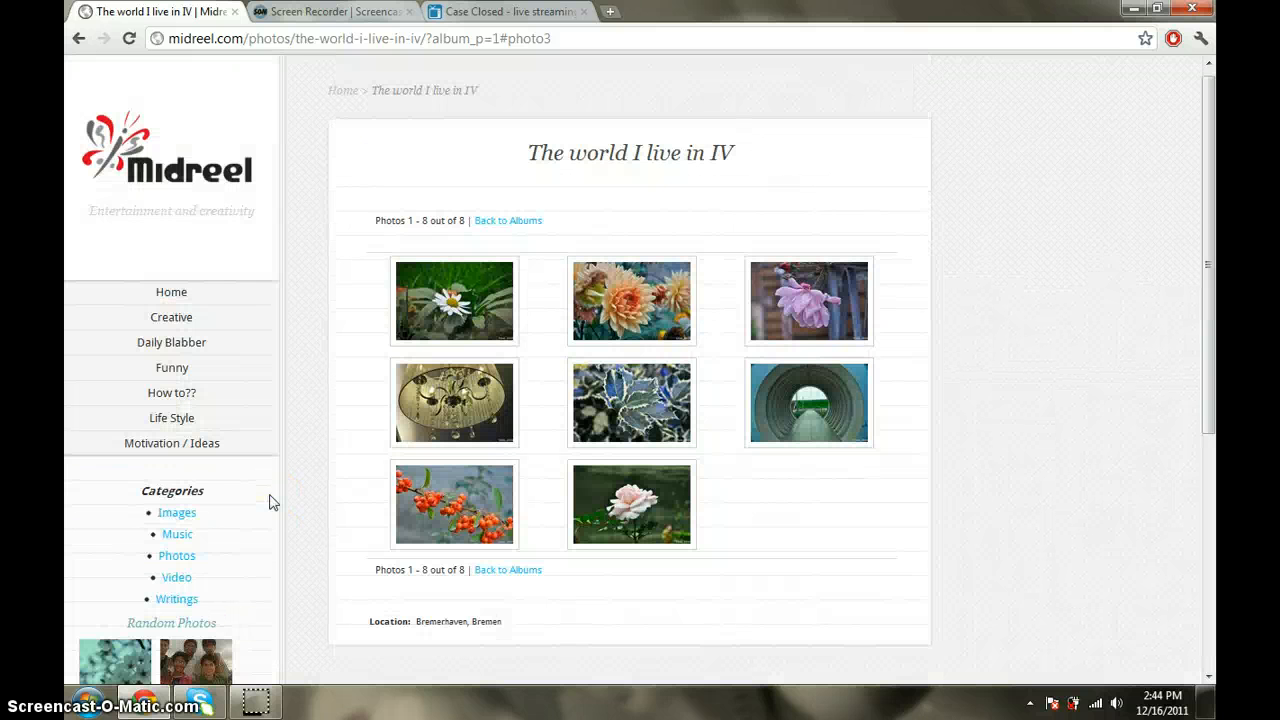
pyautogui.scroll(-3)
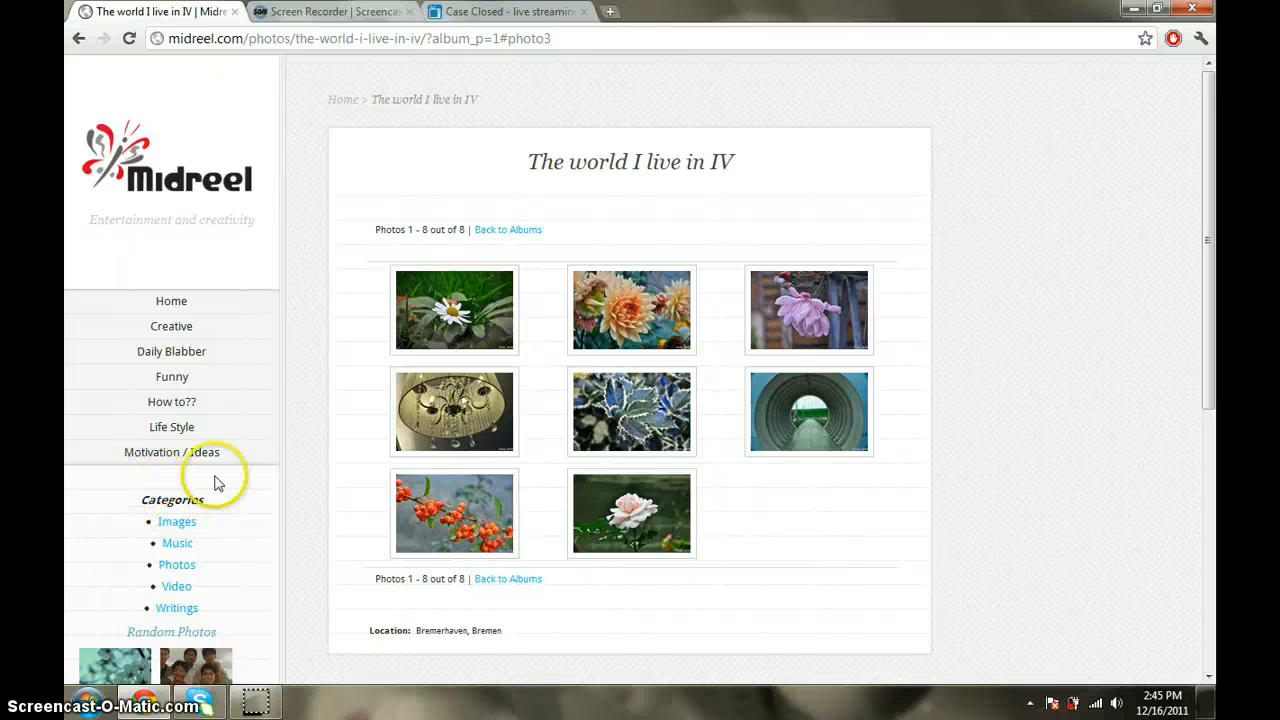
pyautogui.moveTo(250, 486)
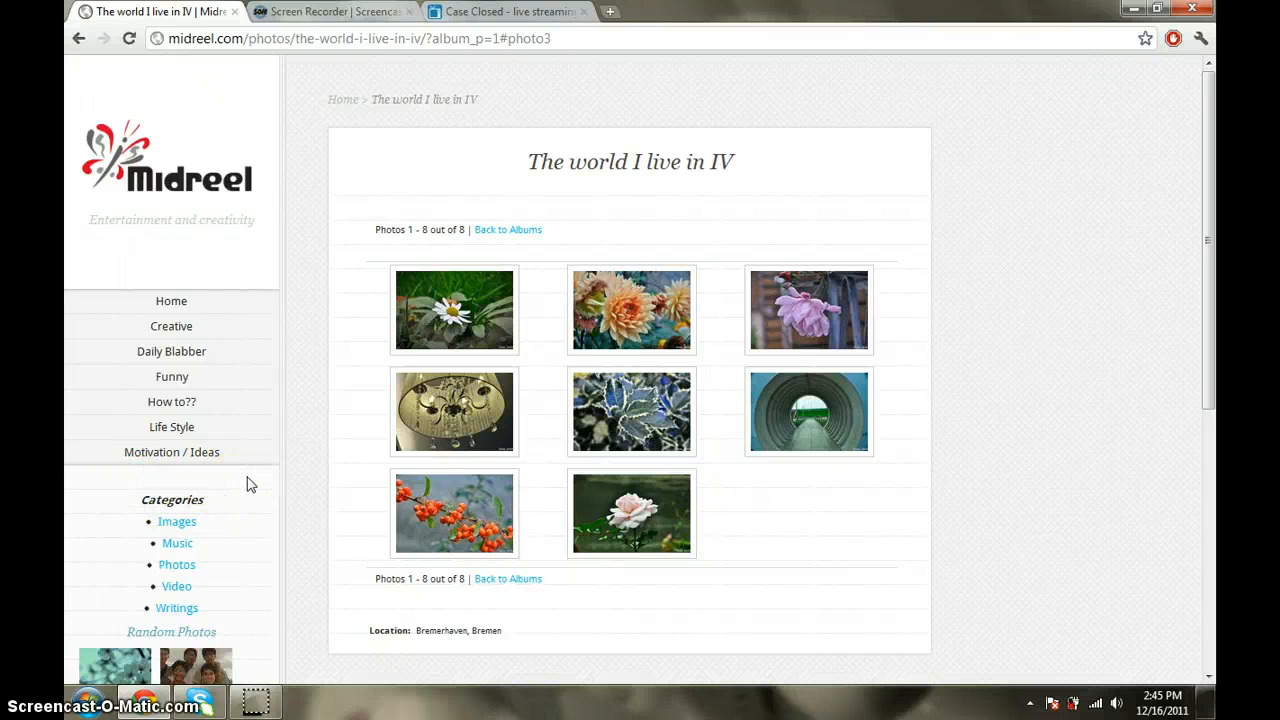